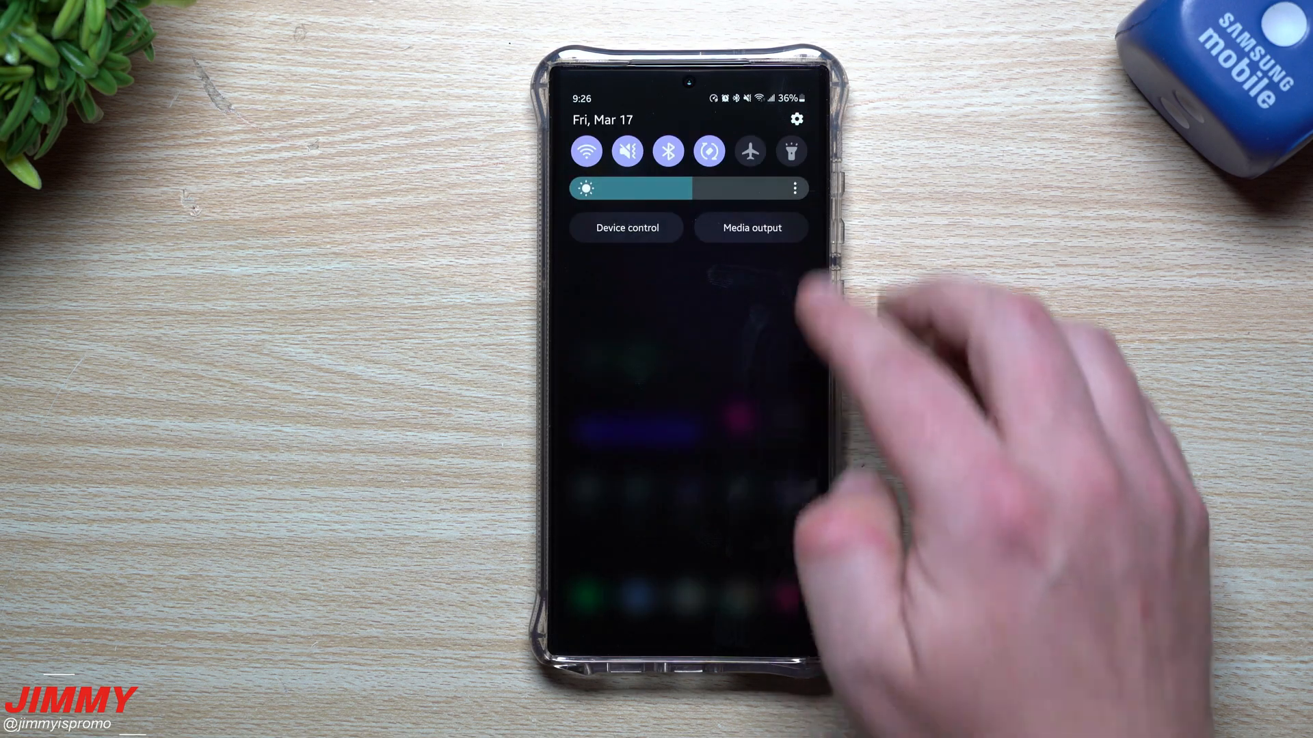
Open Software update in Settings and view the March 16, 2023 last update details.
{"action": "left_click", "coordinate": [796, 120]}
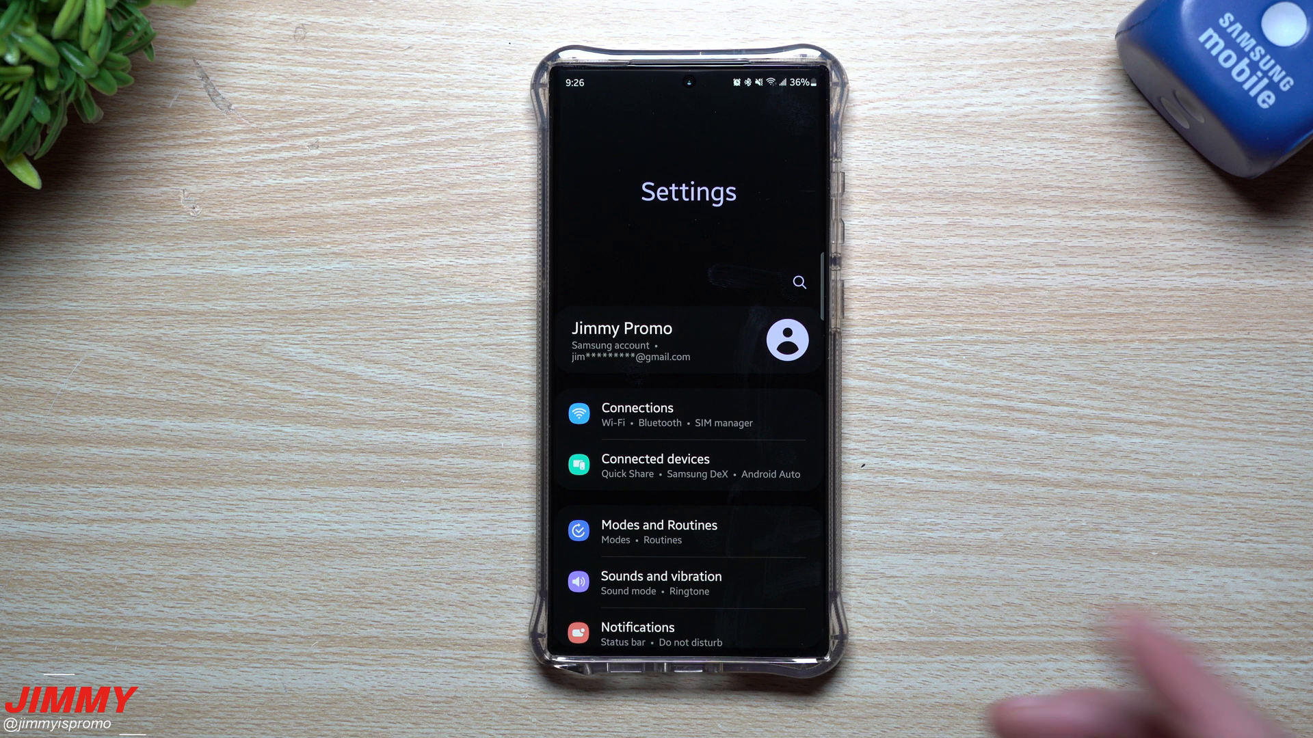
{"action": "scroll", "scroll_direction": "down", "scroll_amount": 3}
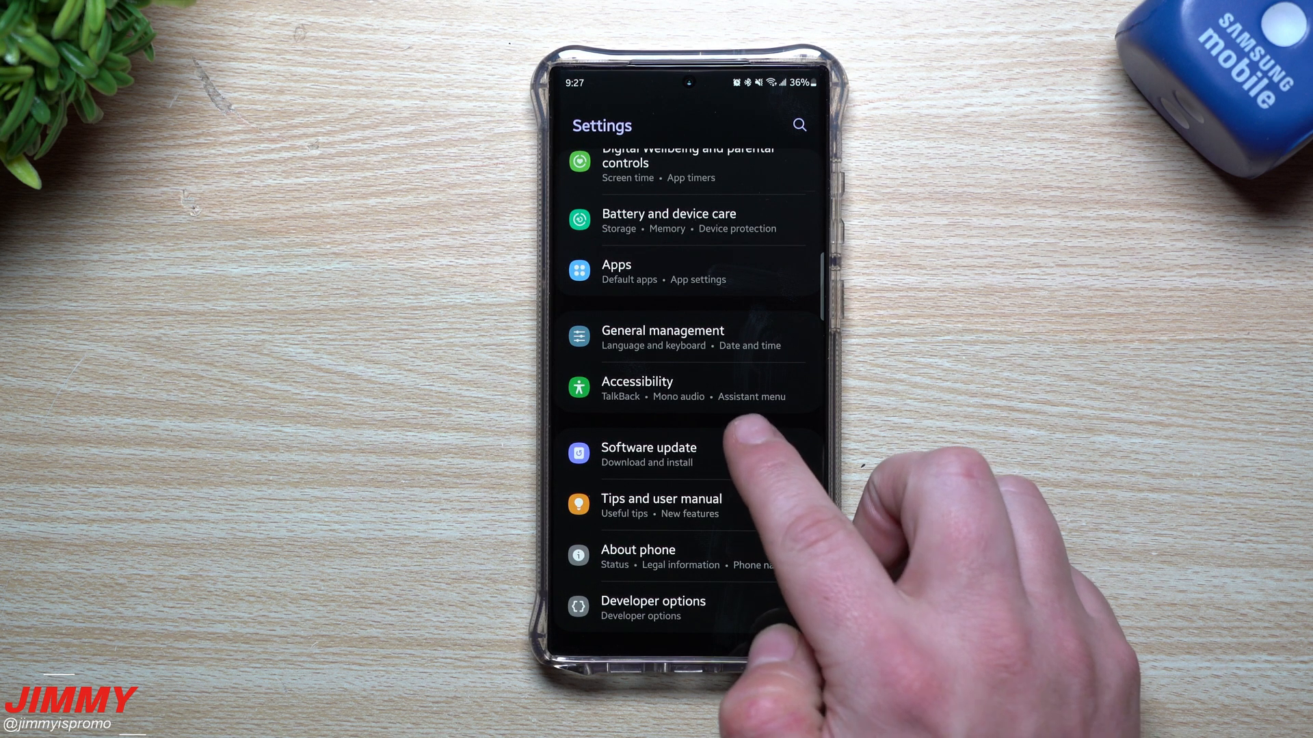
{"action": "left_click", "coordinate": [648, 454]}
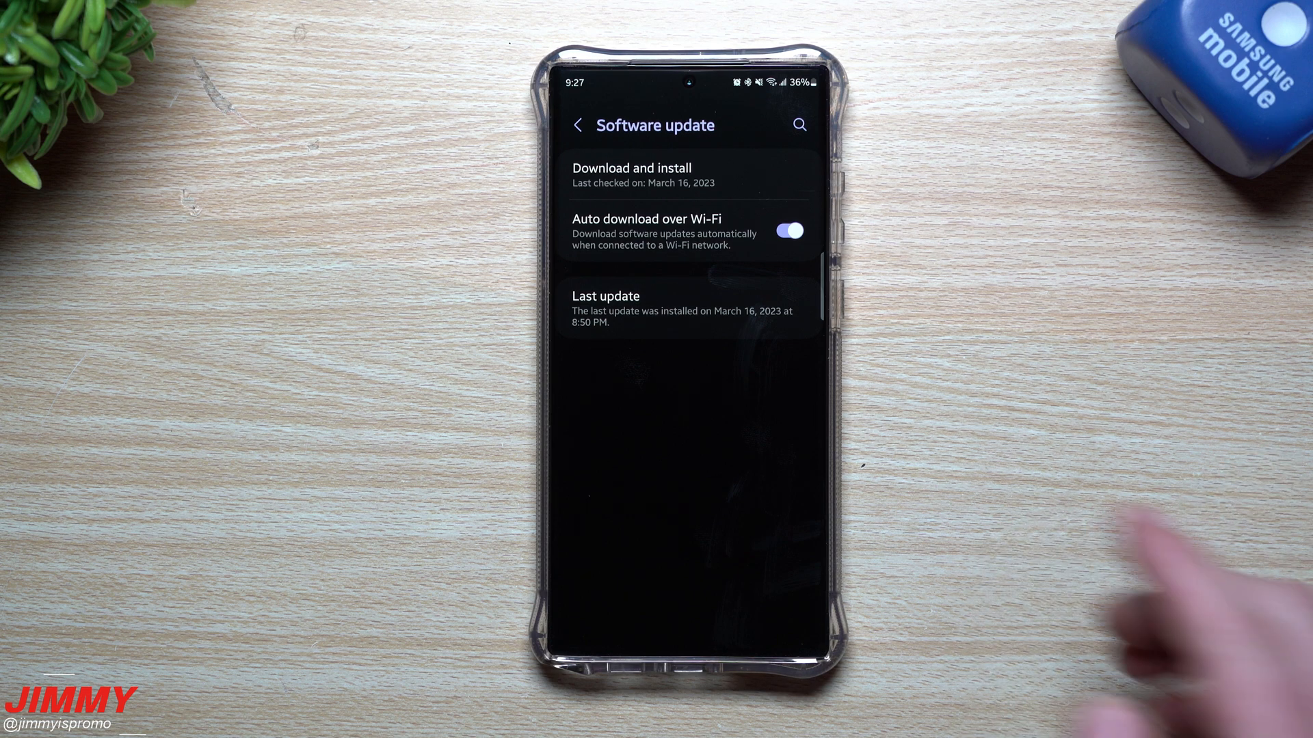
{"action": "left_click", "coordinate": [686, 308]}
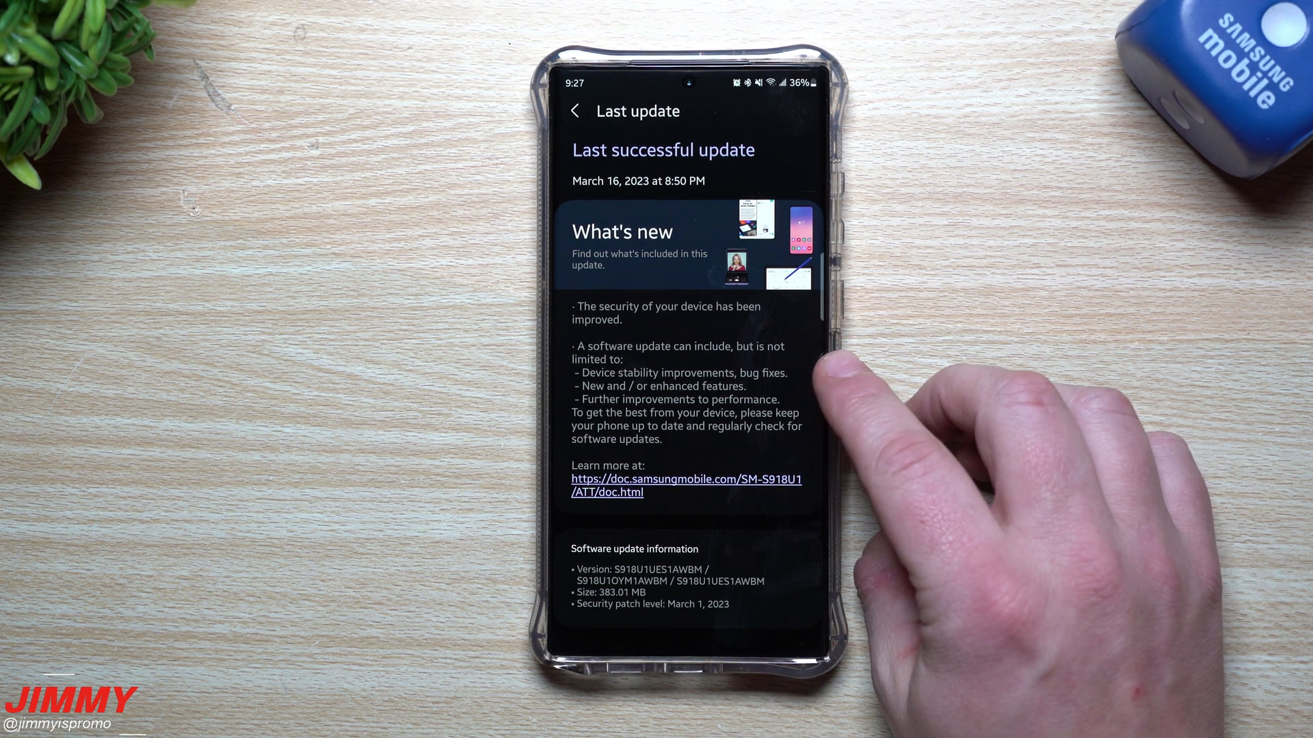
{"action": "mouse_move", "coordinate": [837, 394]}
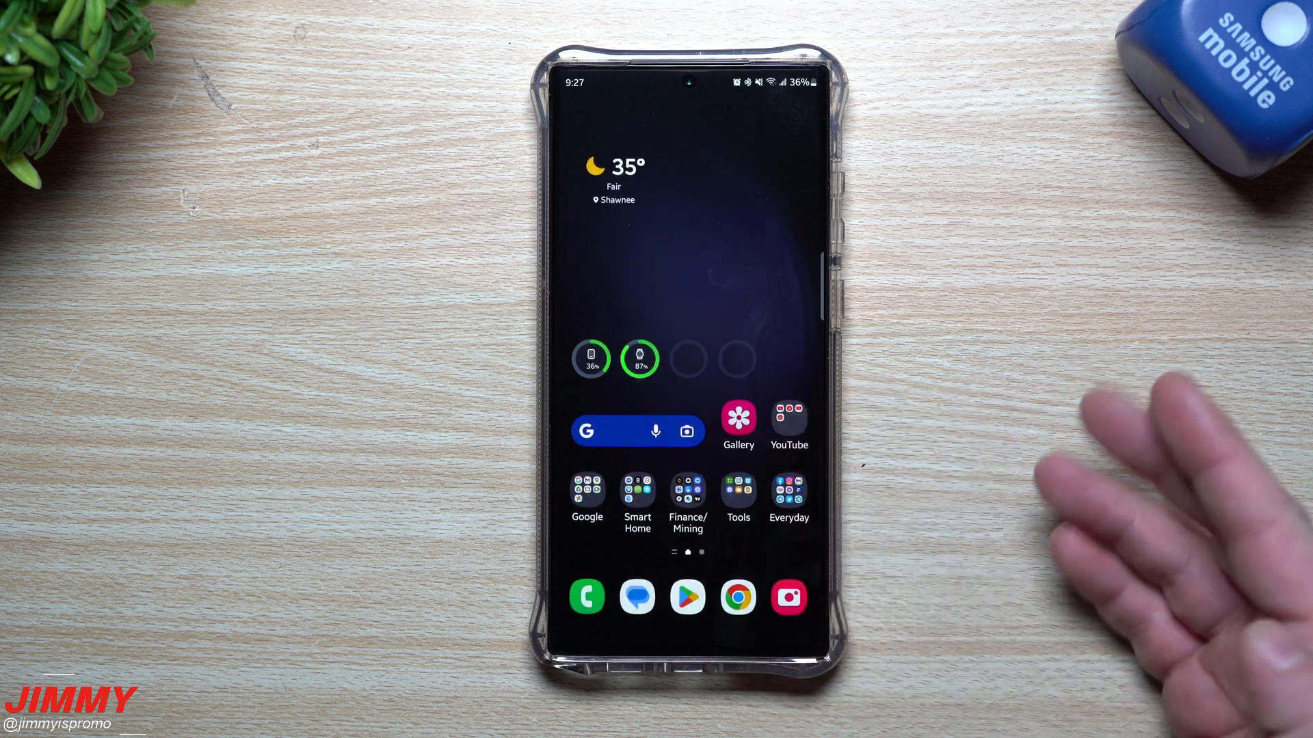
View Software information: One UI 5.1, Android 13, March 2023 security patch level.
{"action": "left_click", "coordinate": [738, 418]}
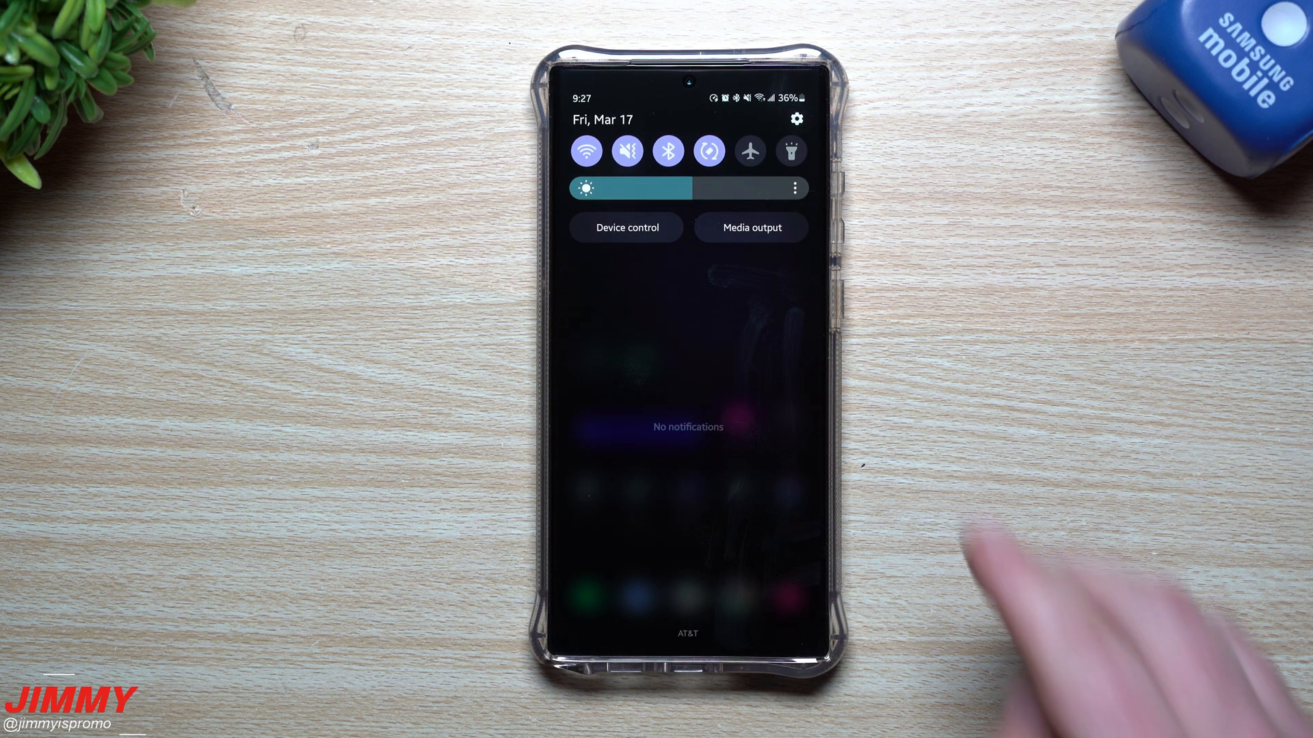
{"action": "left_click", "coordinate": [794, 119]}
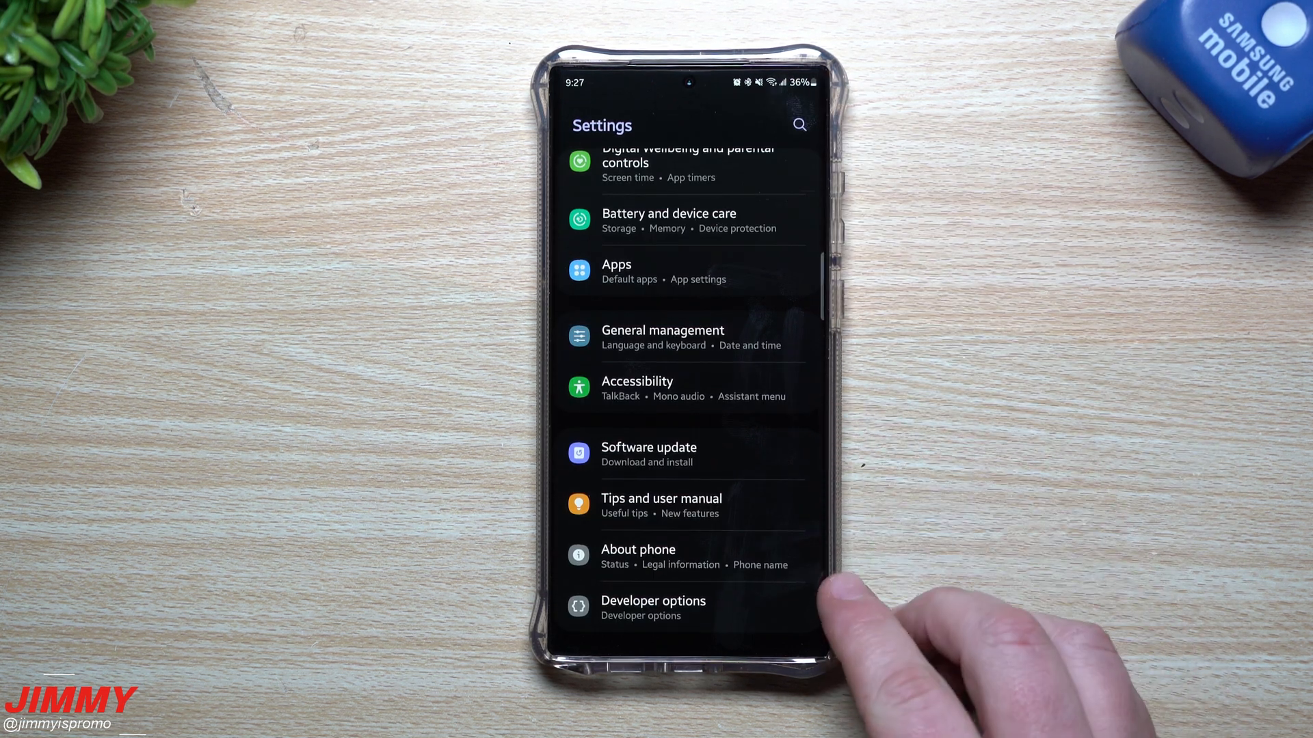
{"action": "left_click", "coordinate": [638, 550]}
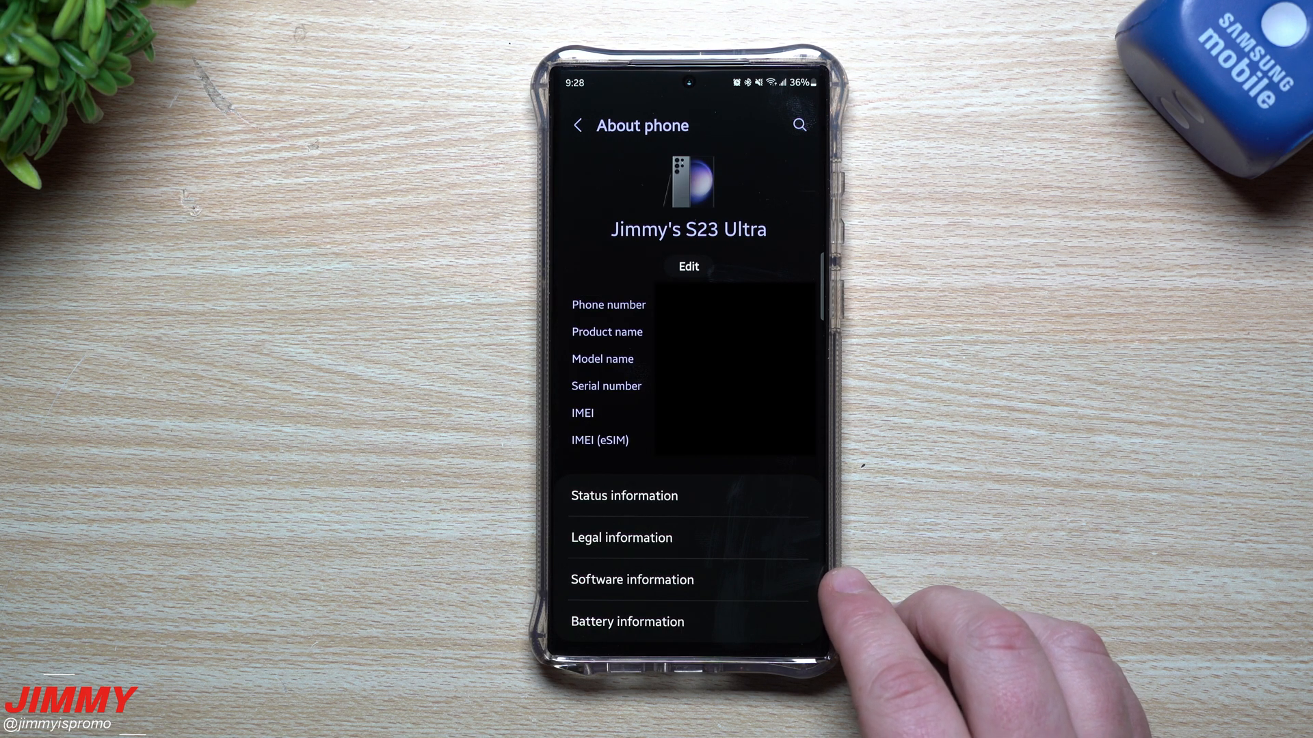
{"action": "left_click", "coordinate": [631, 579]}
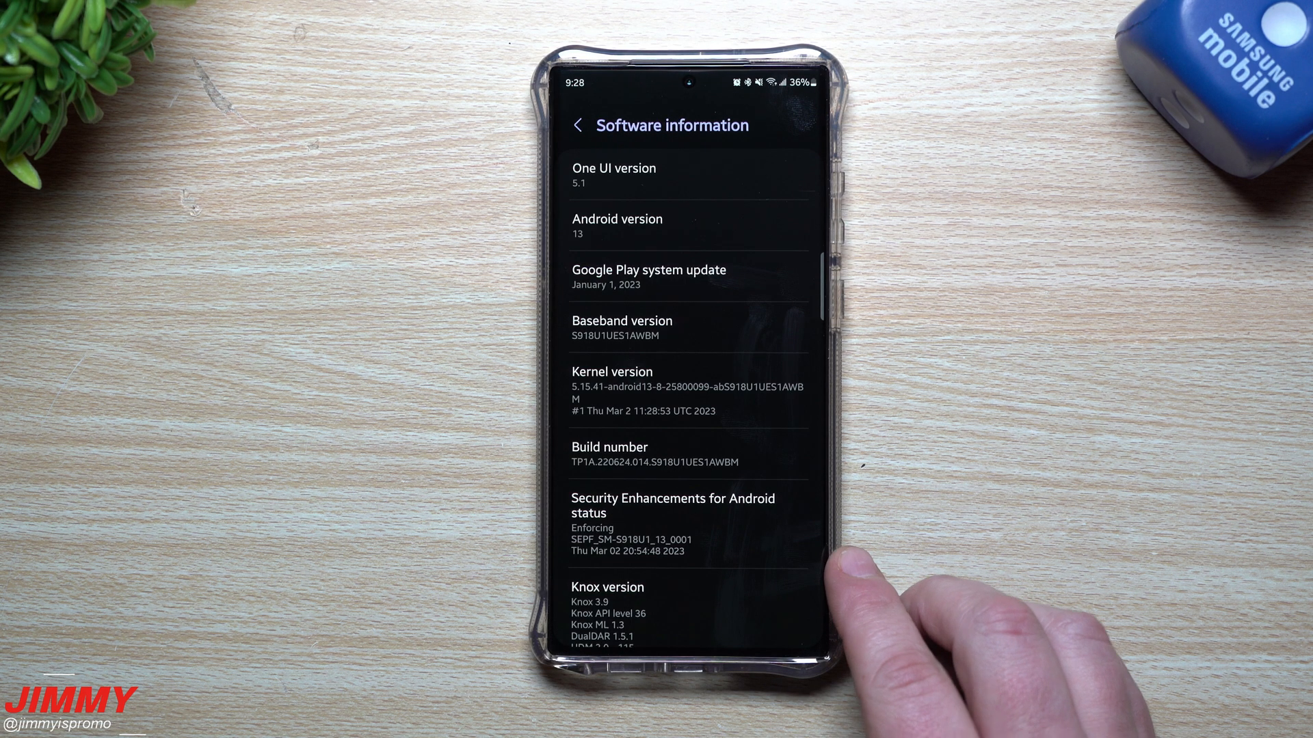
{"action": "scroll", "scroll_direction": "down", "scroll_amount": 3}
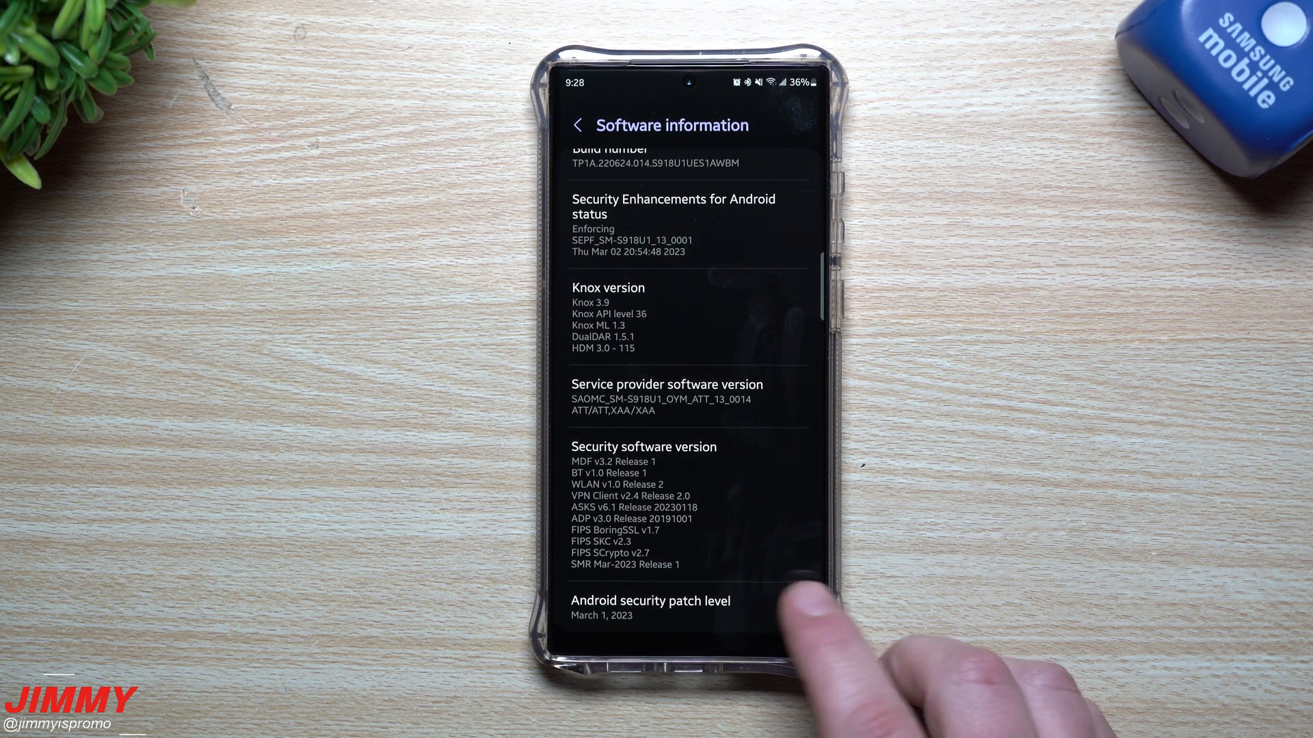
{"action": "left_click", "coordinate": [649, 603]}
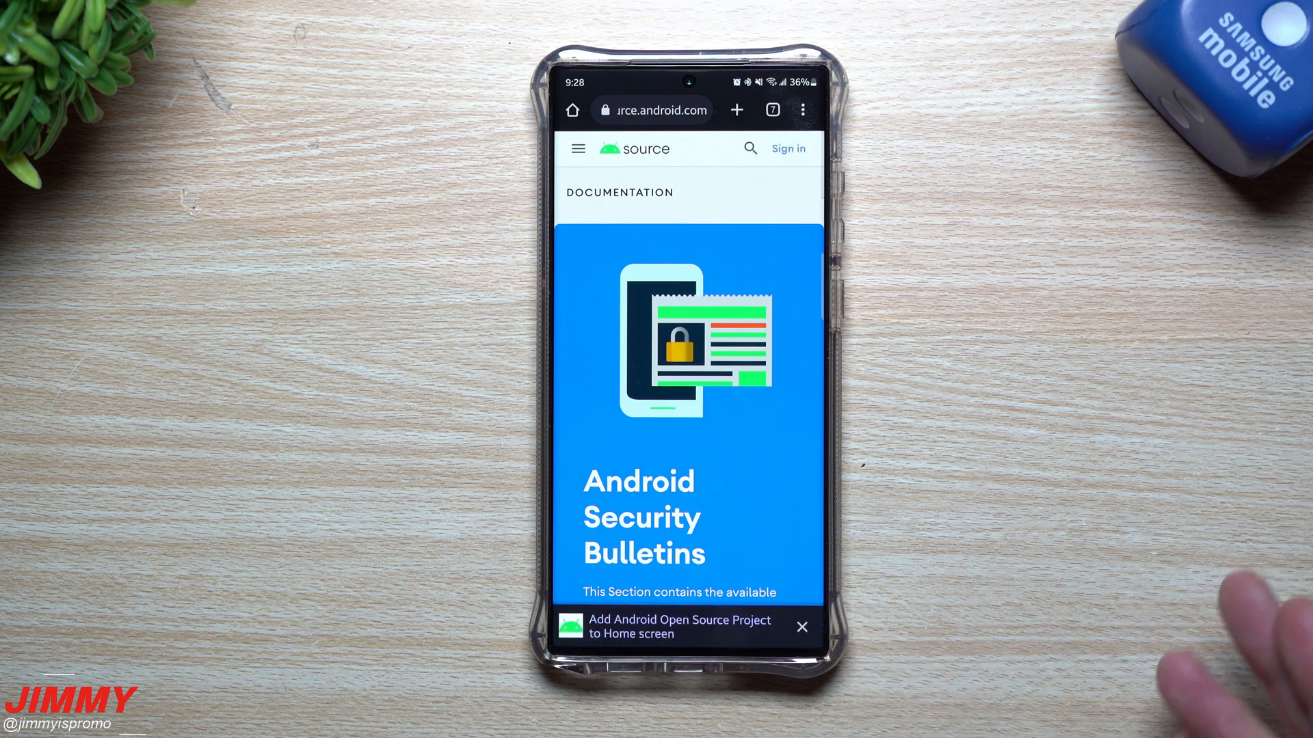
Dismiss the home-screen banner, open the Android Security Bulletin, and follow its Samsung link.
{"action": "left_click", "coordinate": [802, 627]}
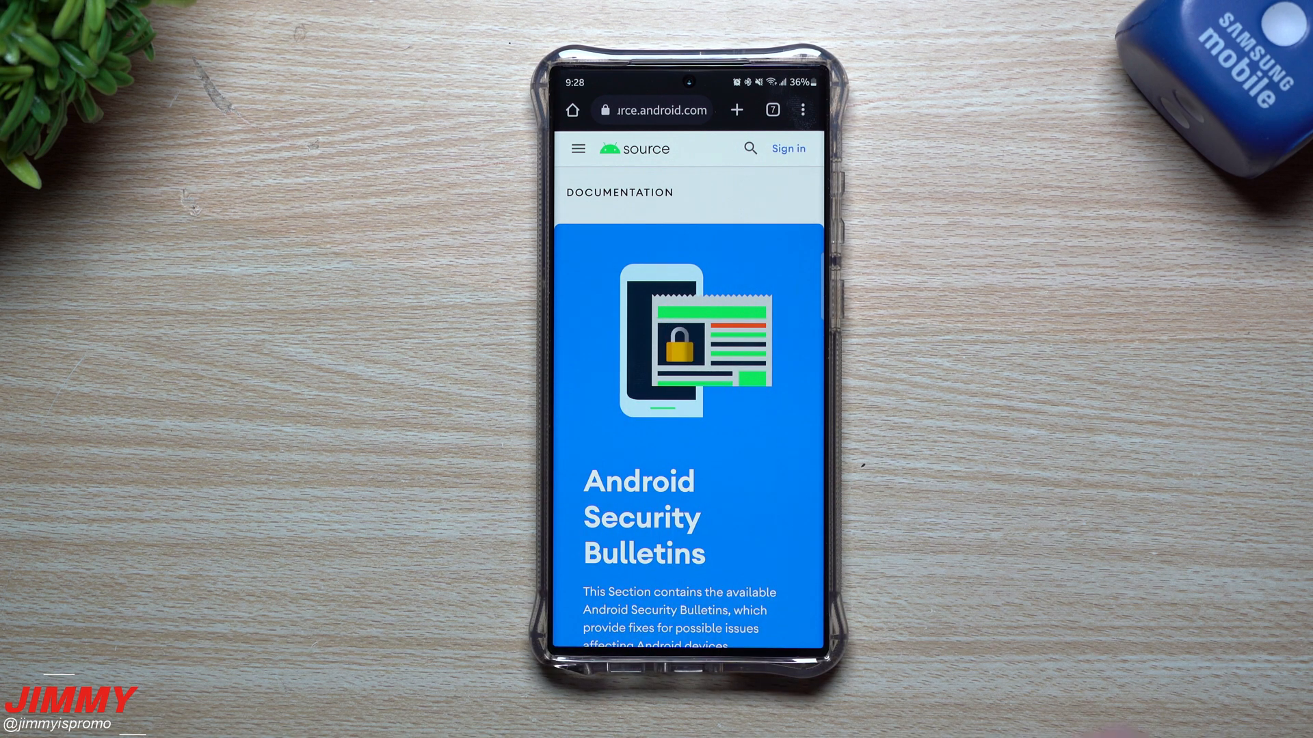
{"action": "scroll", "scroll_direction": "down", "scroll_amount": 3}
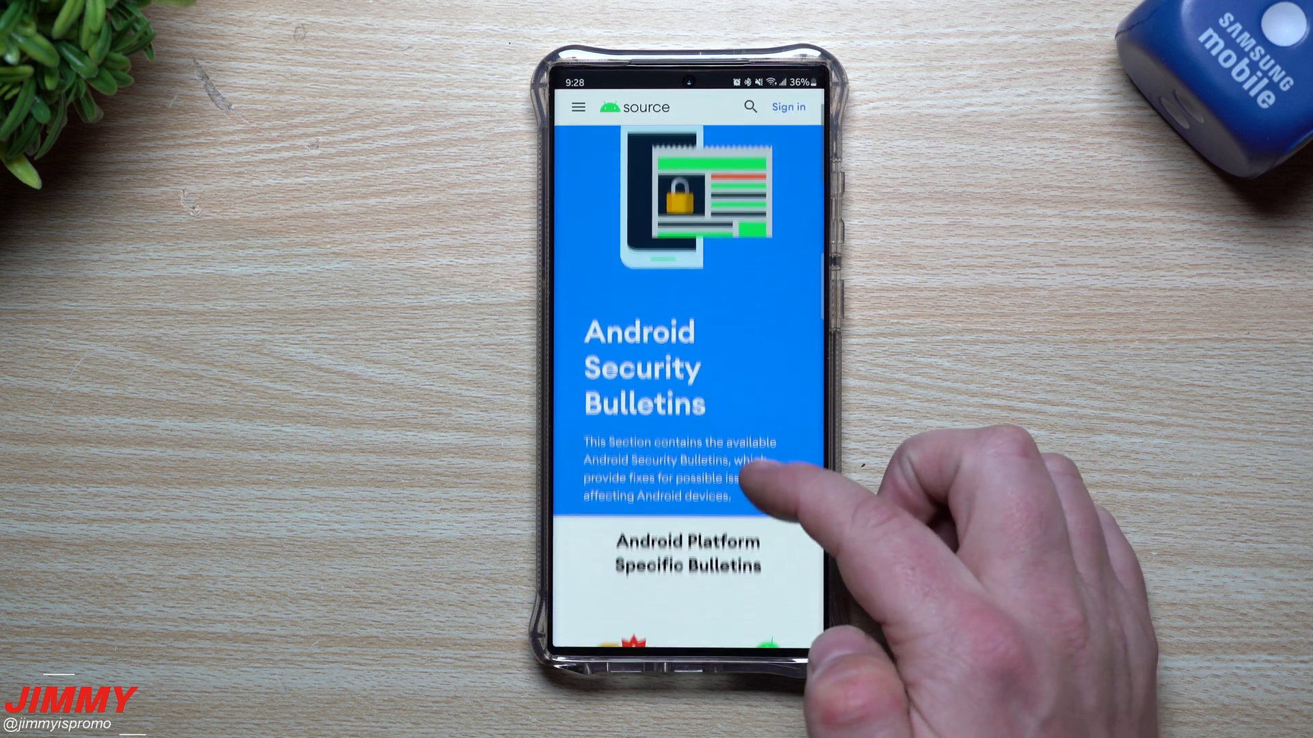
{"action": "scroll", "scroll_direction": "down", "scroll_amount": 3}
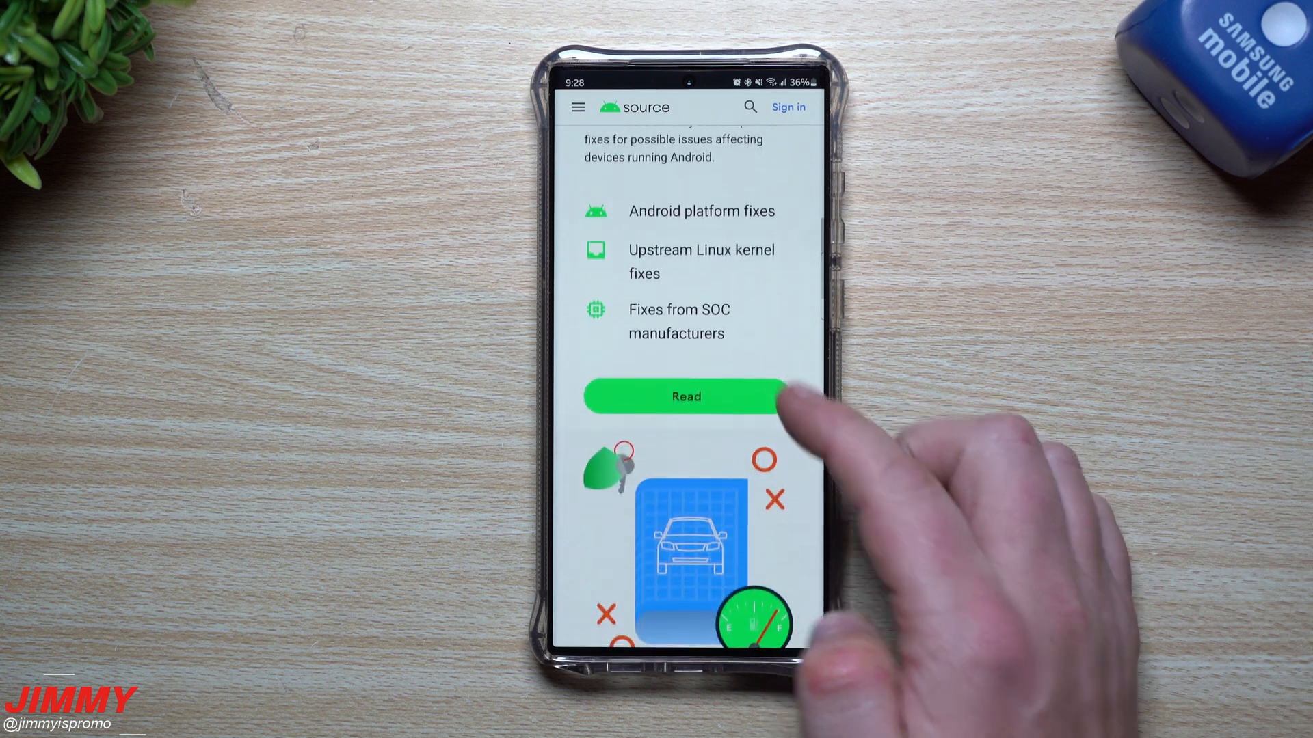
{"action": "scroll", "scroll_direction": "down", "scroll_amount": 3}
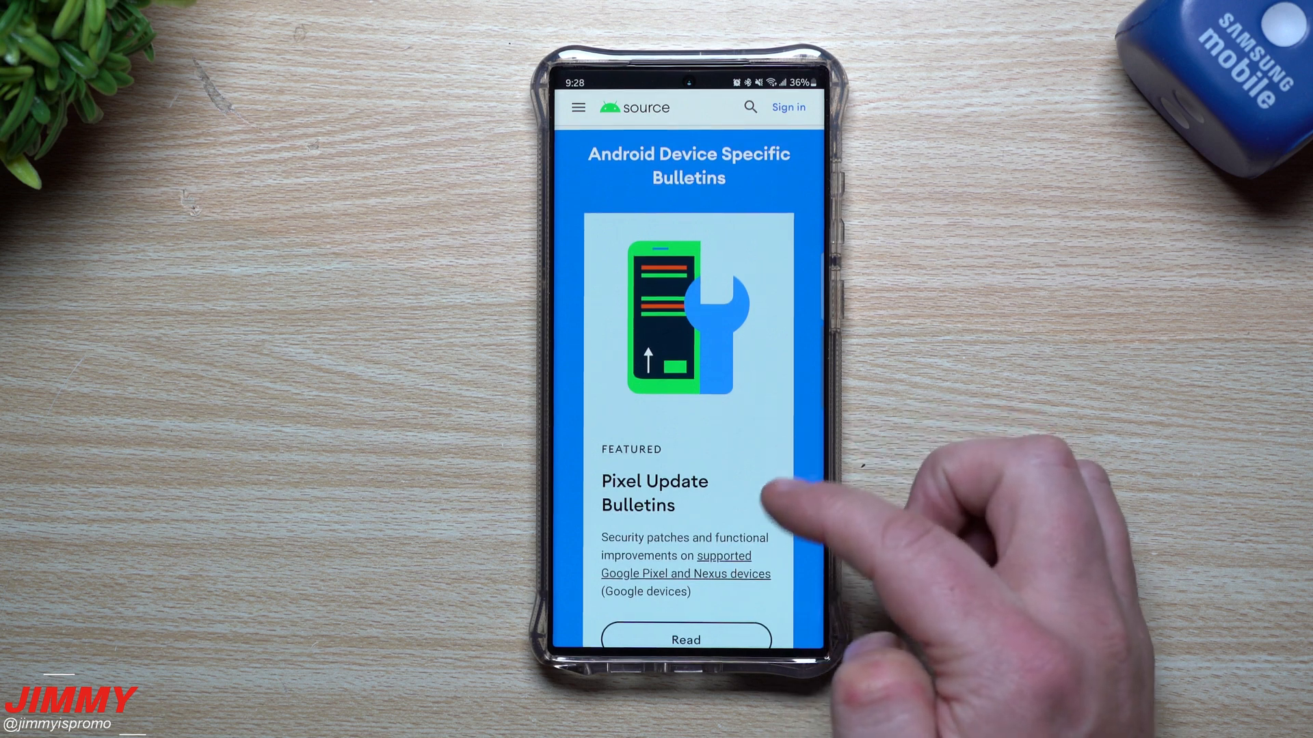
{"action": "scroll", "scroll_direction": "down", "scroll_amount": 3}
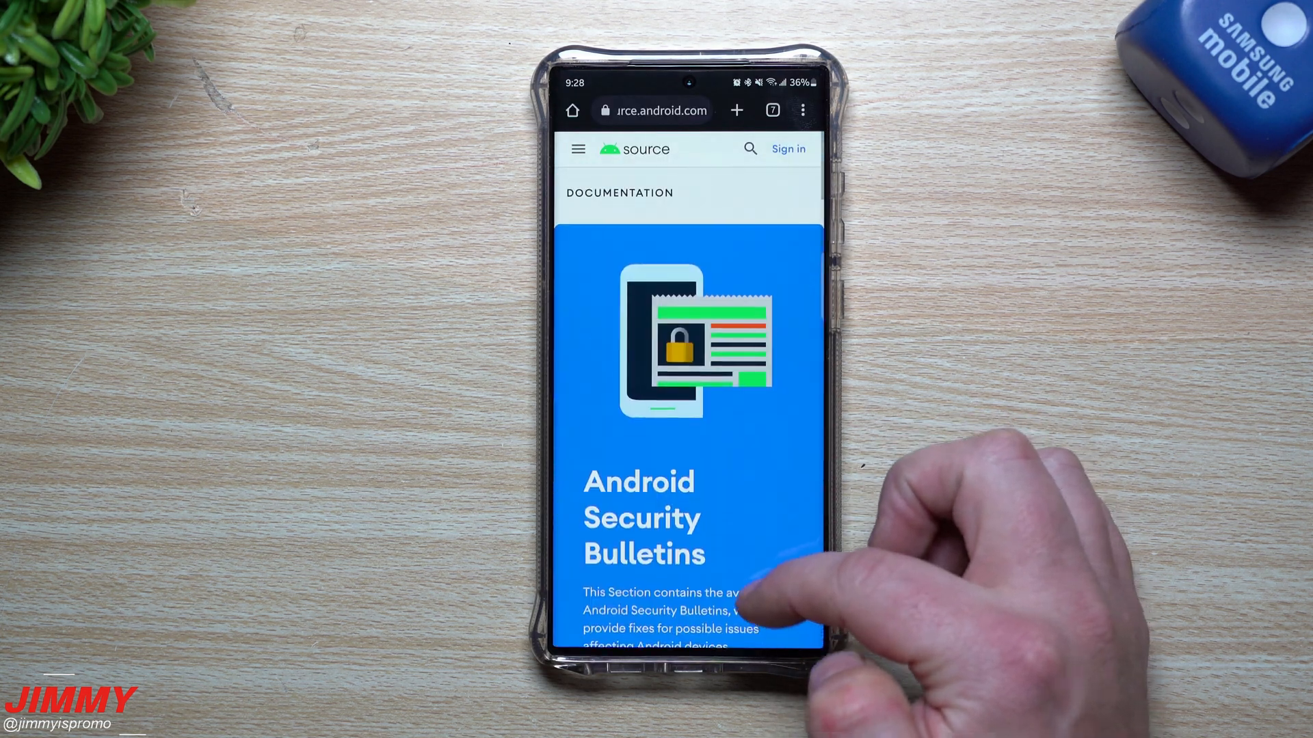
{"action": "scroll", "scroll_direction": "down", "scroll_amount": 3}
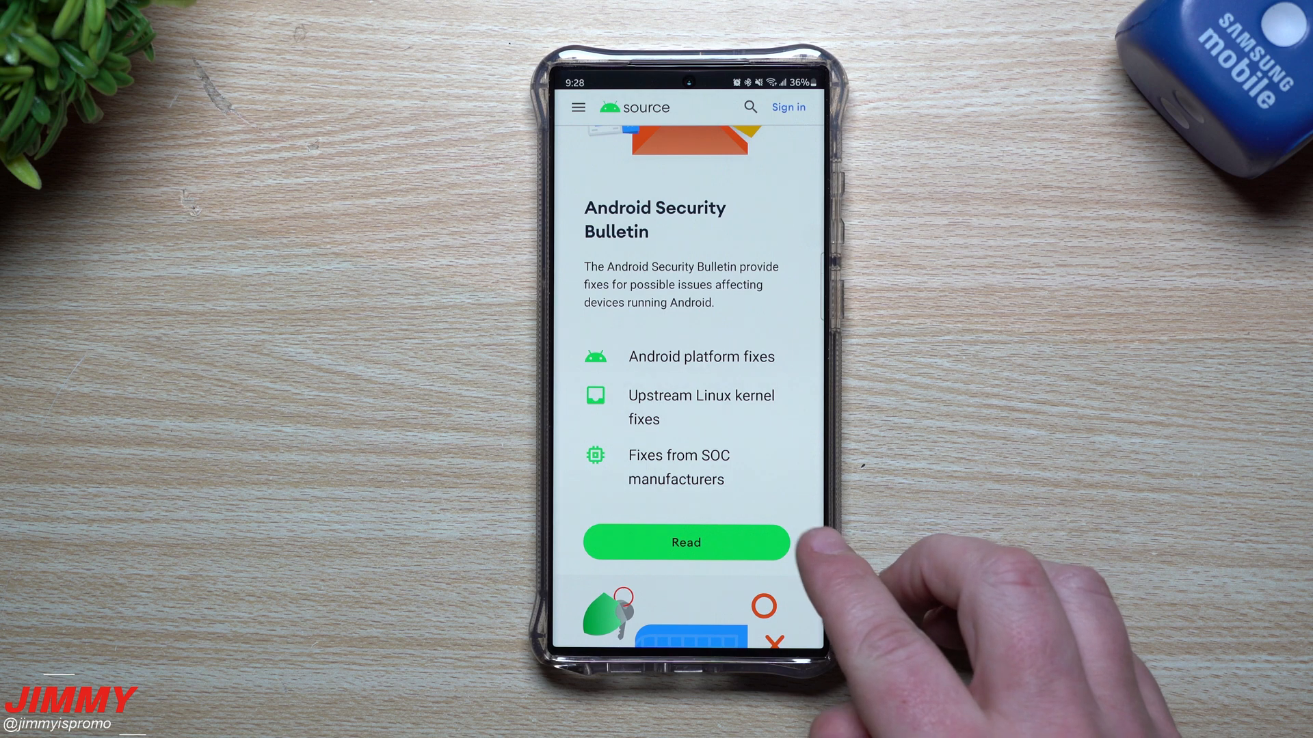
{"action": "left_click", "coordinate": [686, 542]}
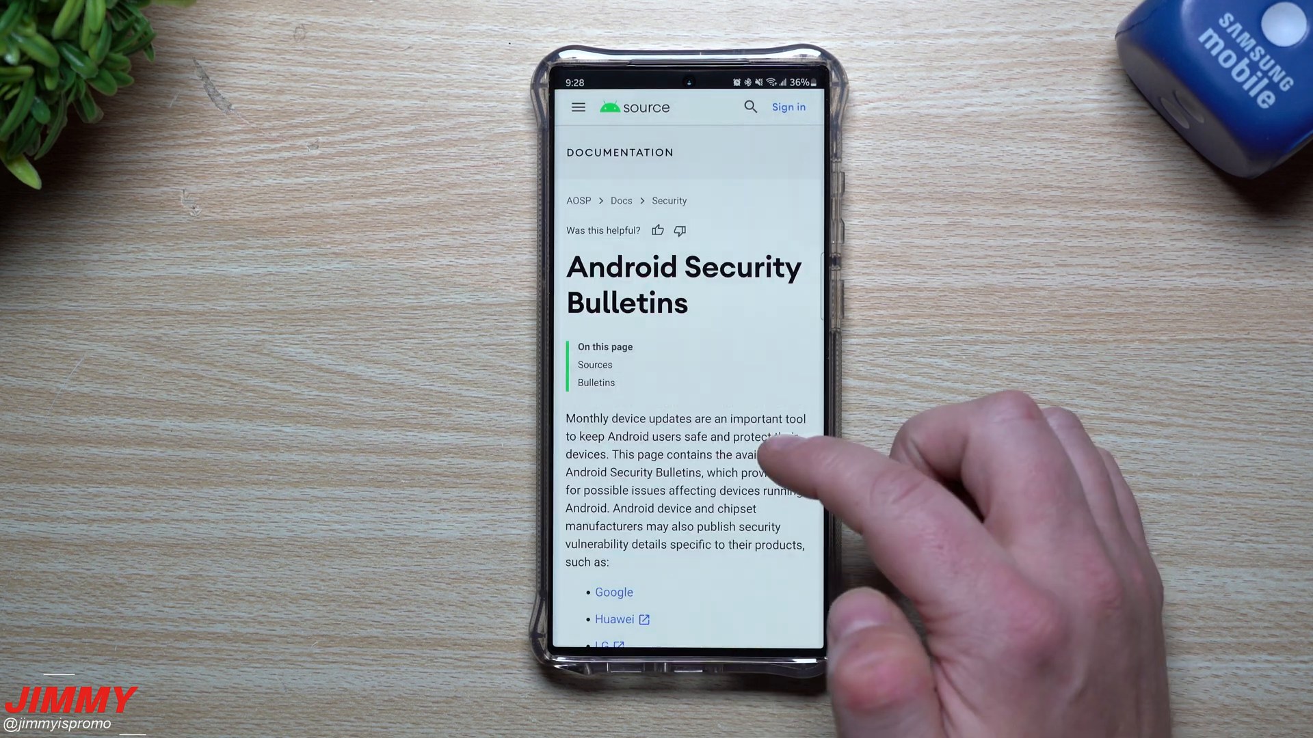
{"action": "scroll", "scroll_direction": "down", "scroll_amount": 3}
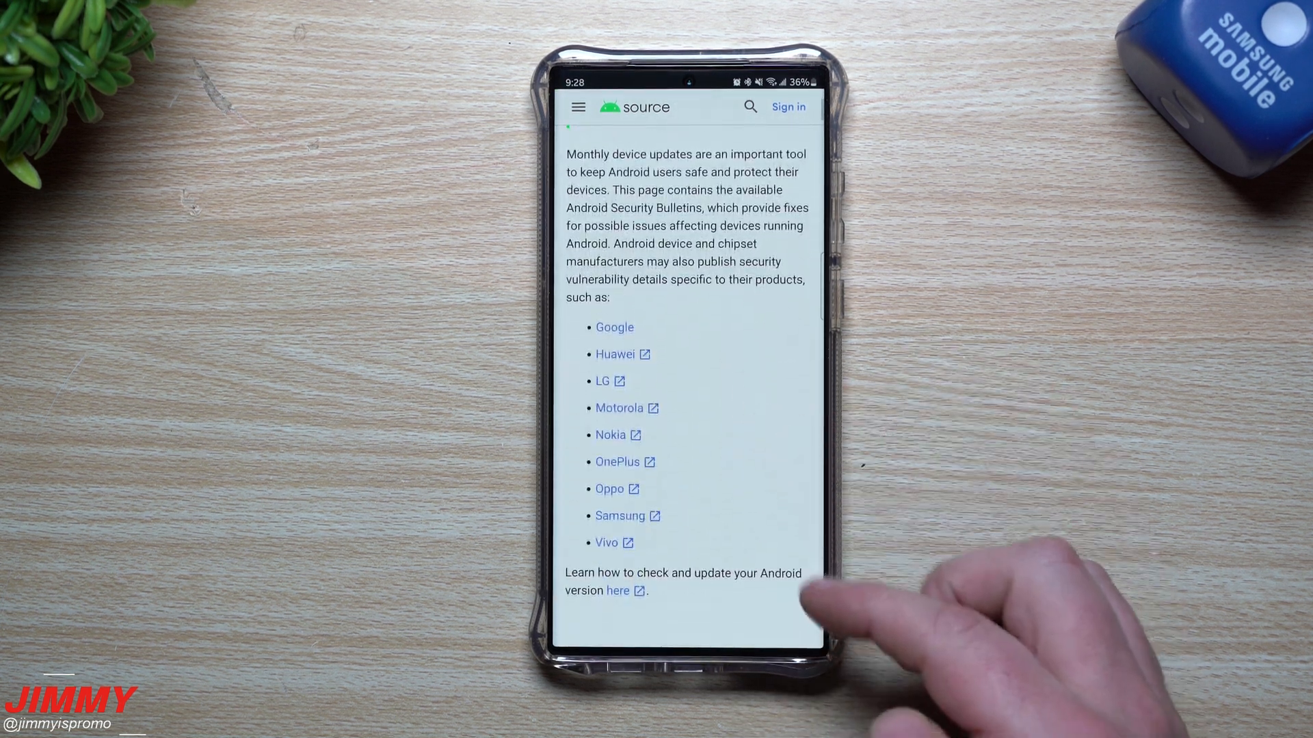
{"action": "mouse_move", "coordinate": [711, 503]}
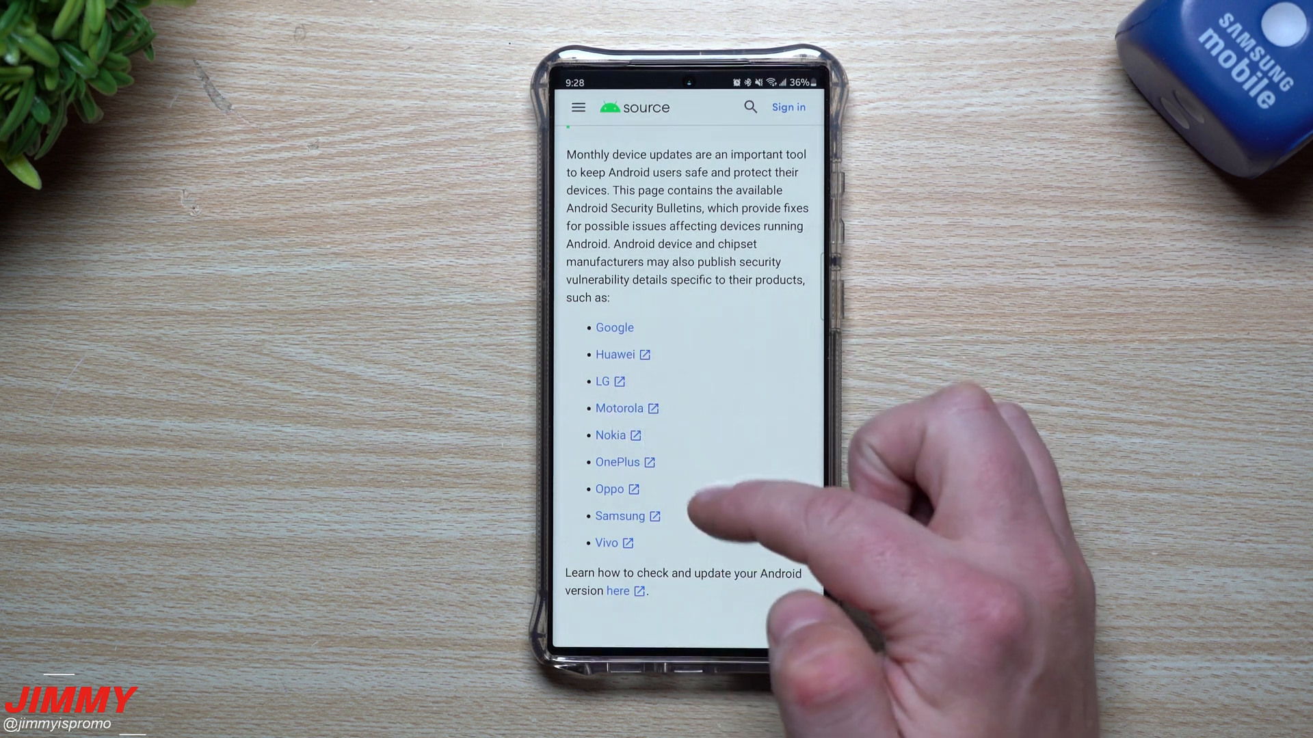
{"action": "left_click", "coordinate": [619, 515]}
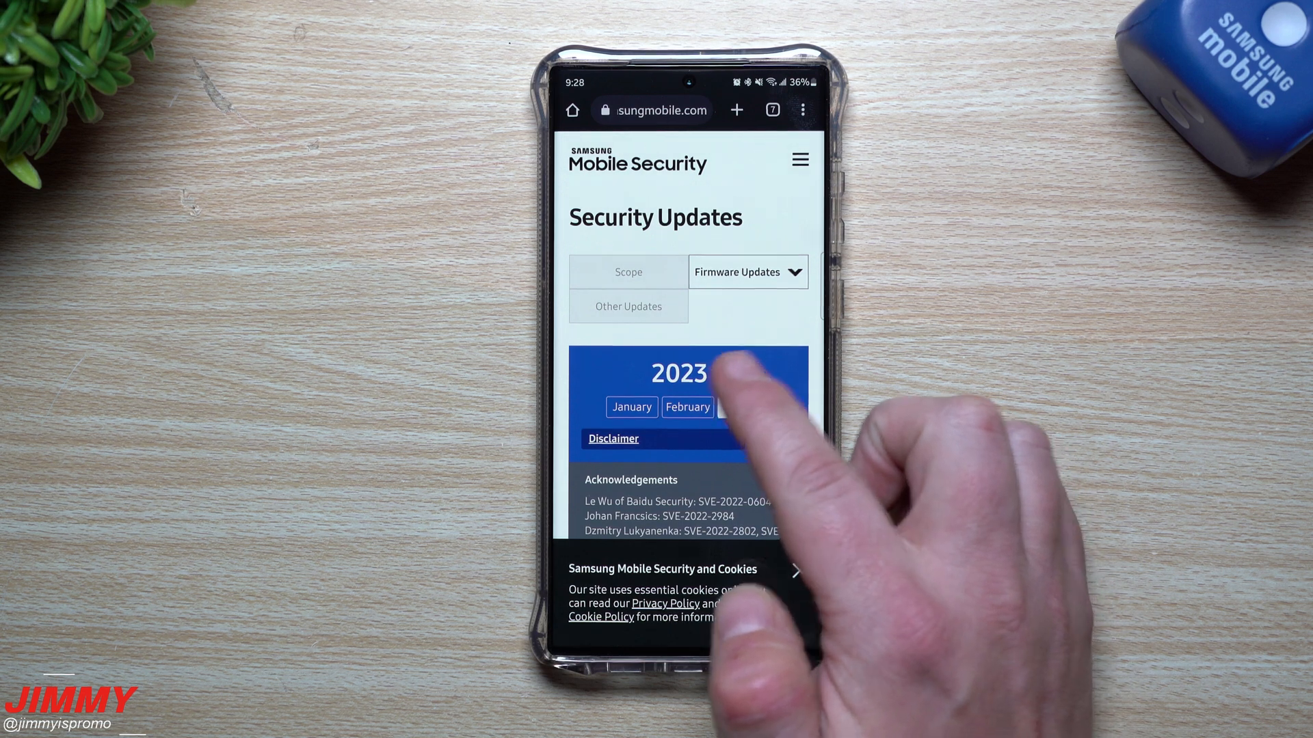
Dismiss the cookie notice, expand SMR-JAN-2023 and scroll through its CVE list.
{"action": "left_click", "coordinate": [743, 407]}
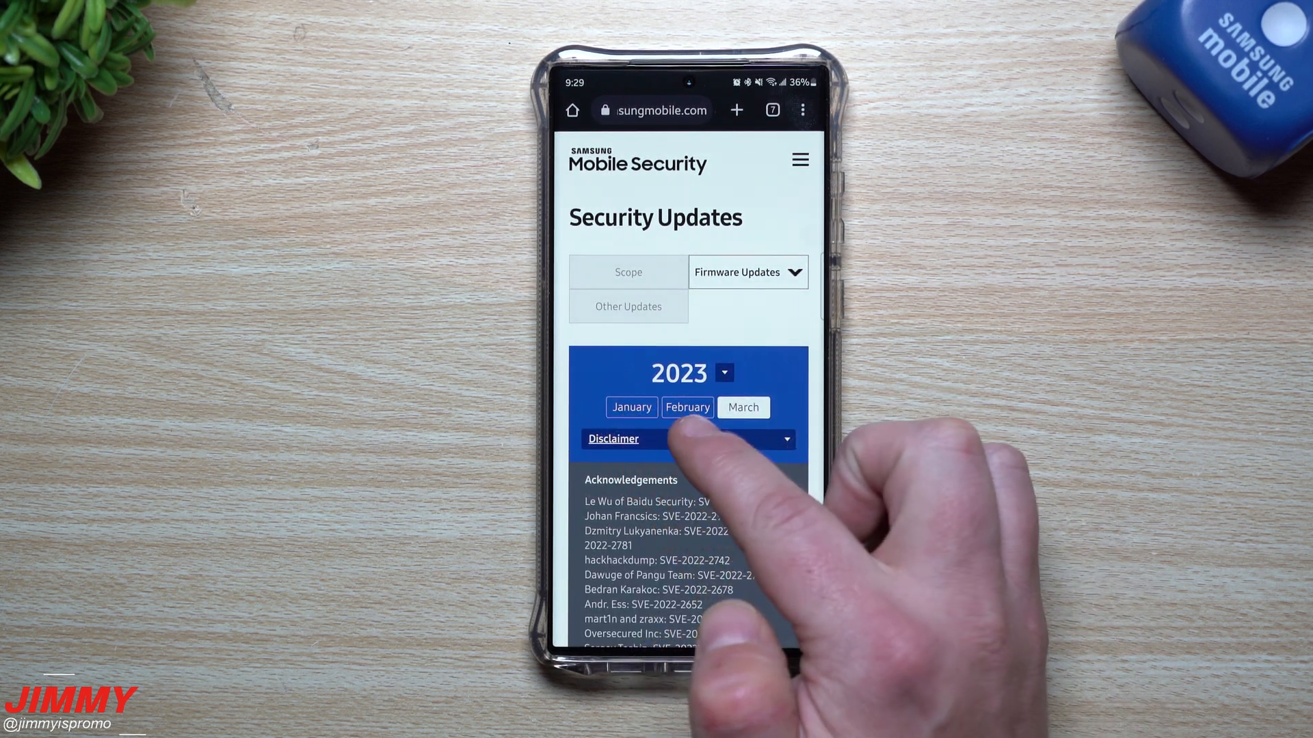
{"action": "left_click", "coordinate": [613, 439]}
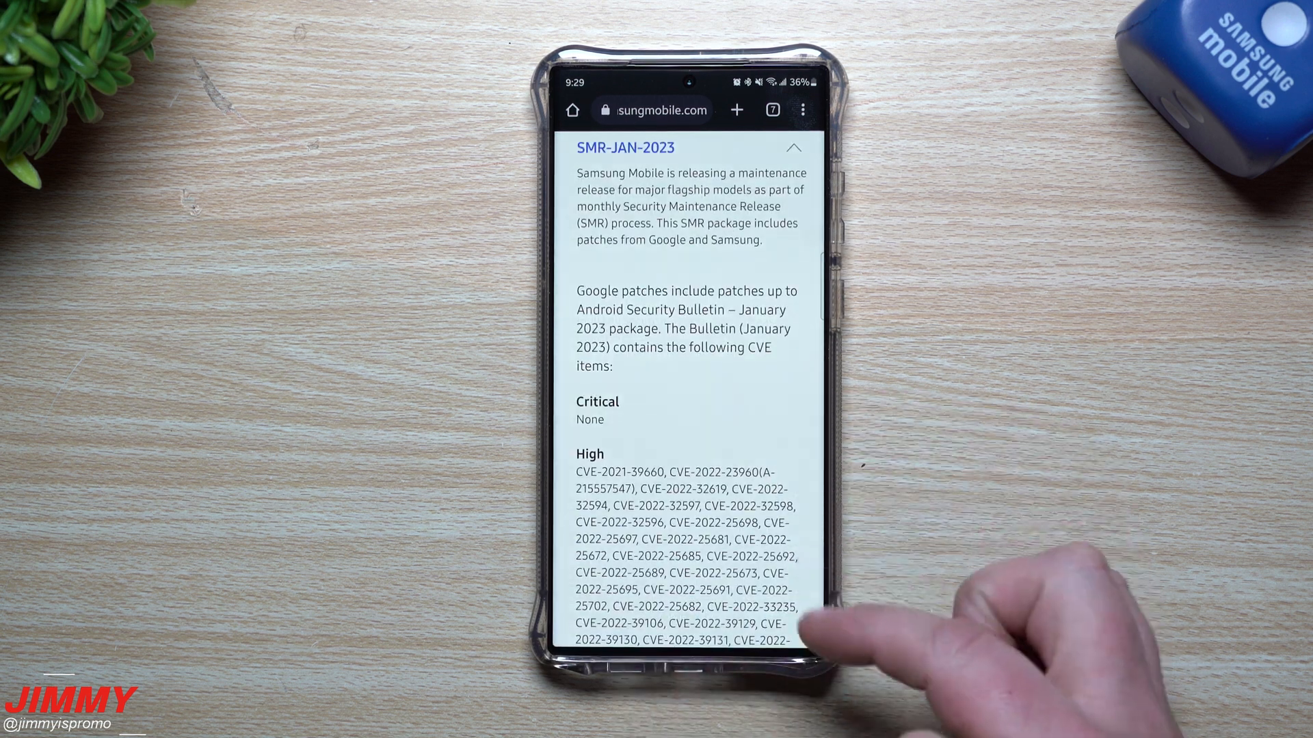
{"action": "mouse_move", "coordinate": [854, 335]}
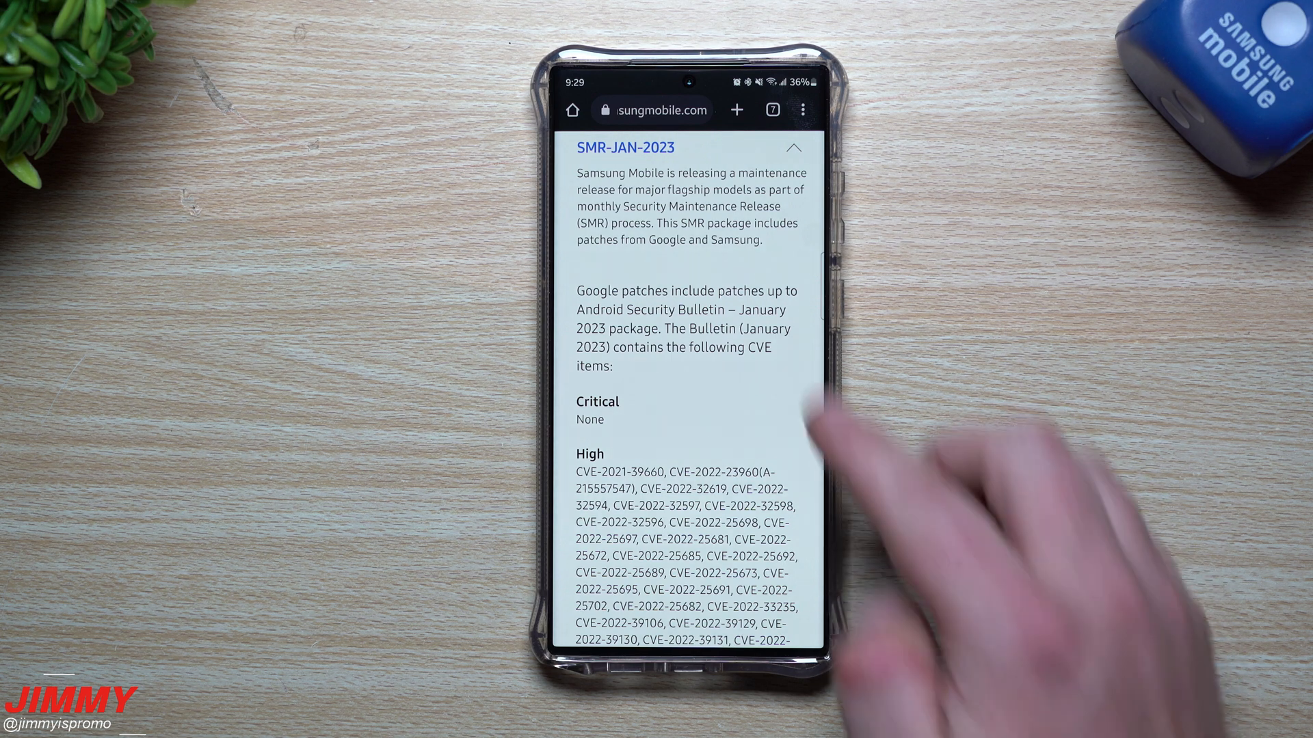
{"action": "scroll", "scroll_direction": "down", "scroll_amount": 3}
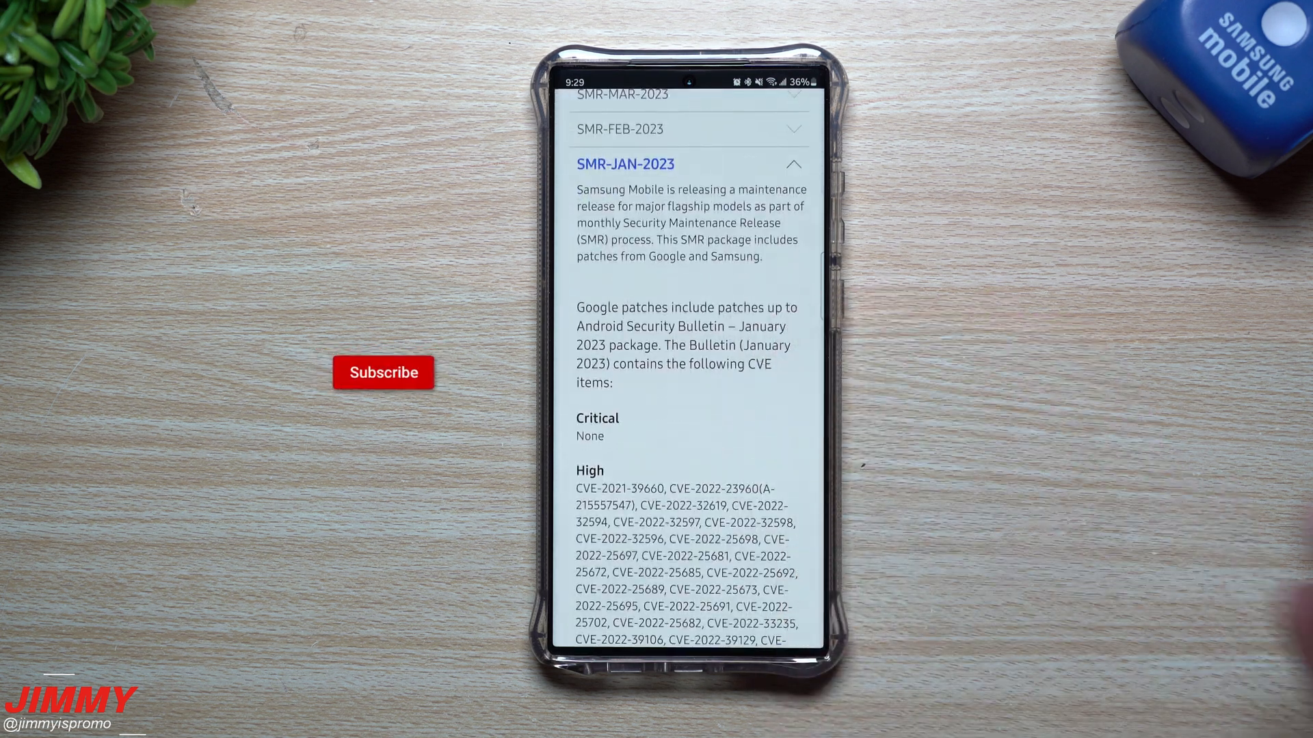
{"action": "left_click", "coordinate": [383, 371]}
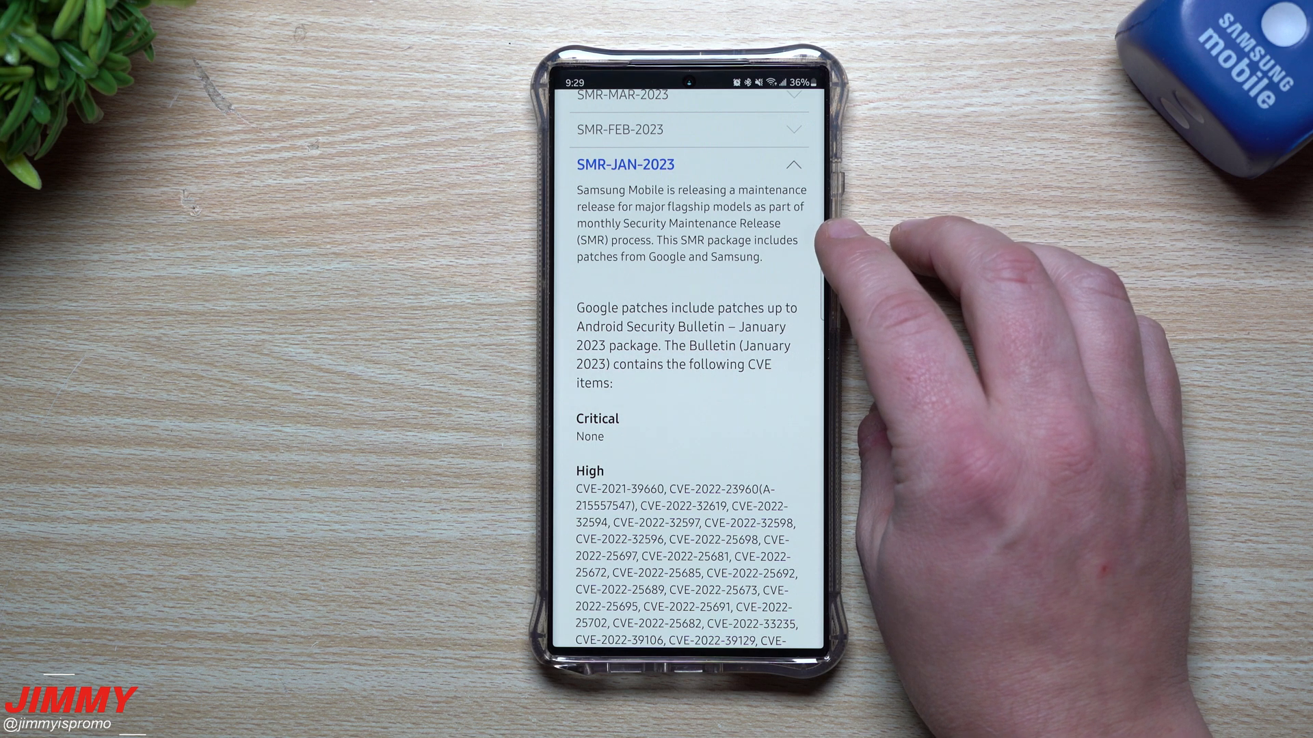
{"action": "scroll", "scroll_direction": "down", "scroll_amount": 3}
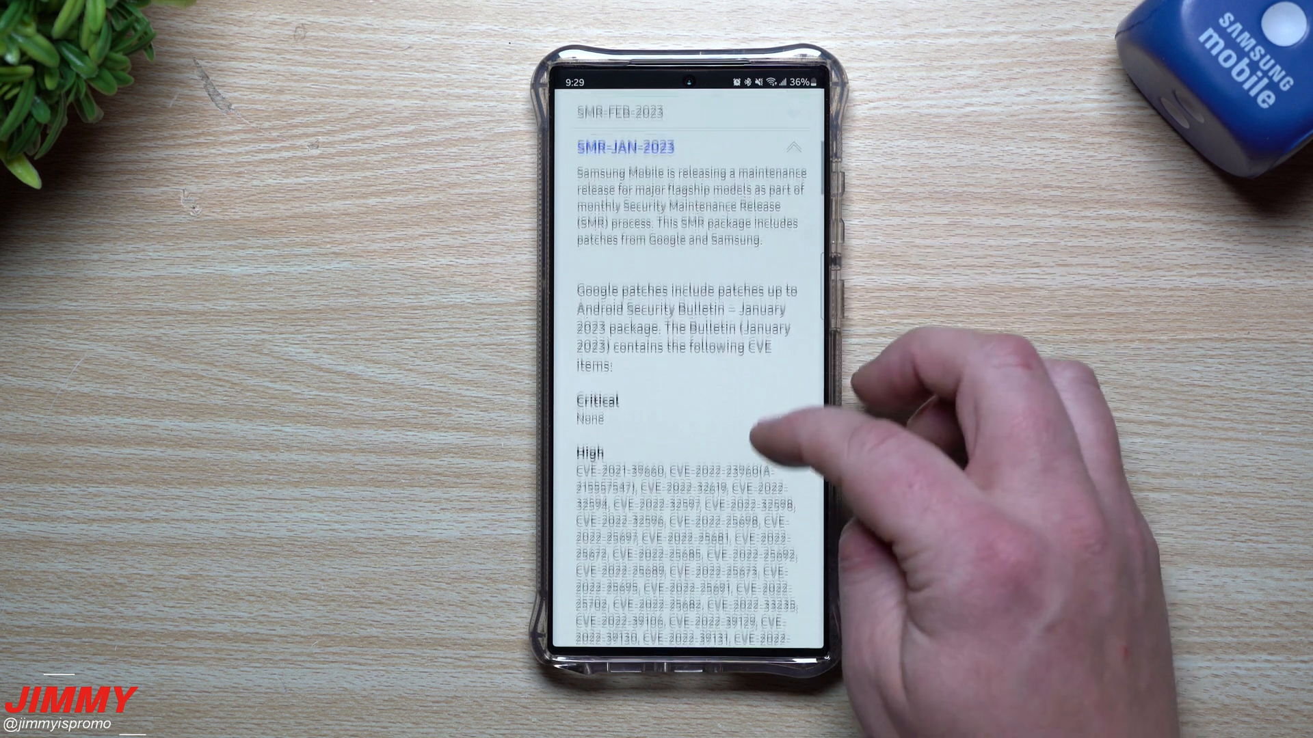
{"action": "scroll", "scroll_direction": "down", "scroll_amount": 3}
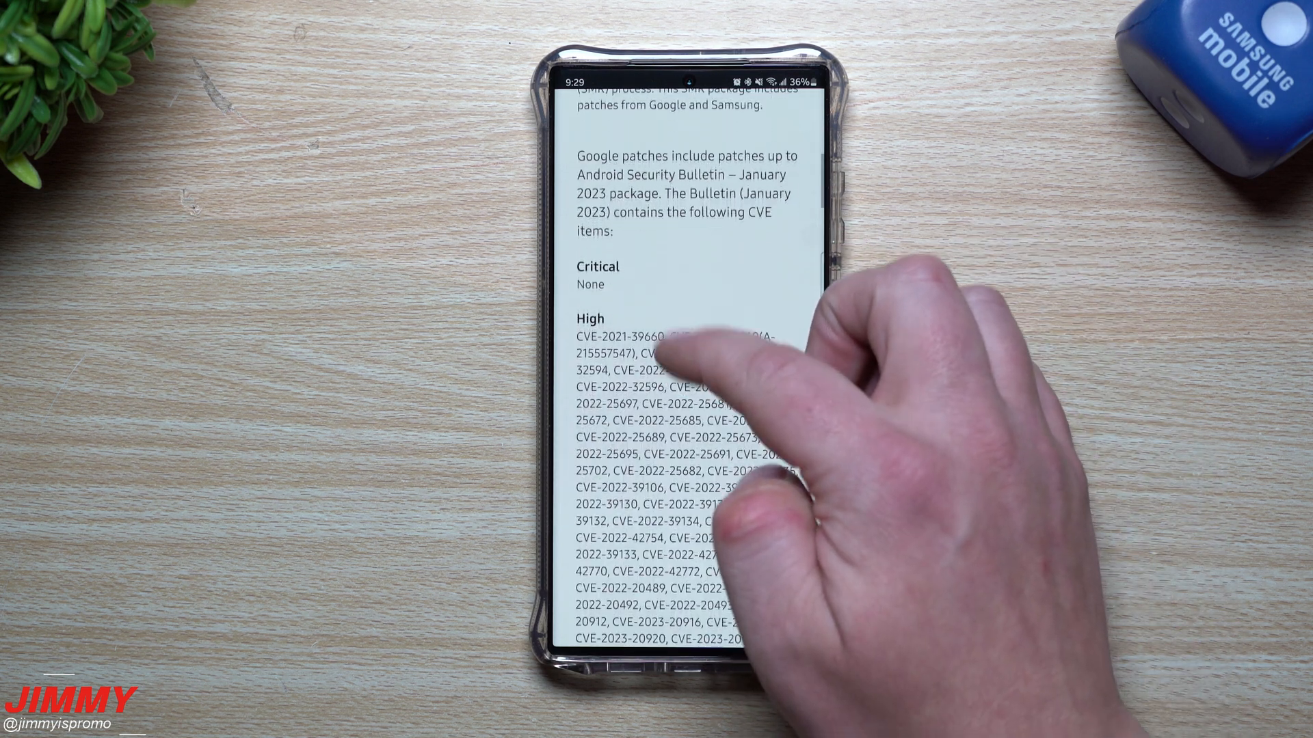
{"action": "scroll", "scroll_direction": "down", "scroll_amount": 3}
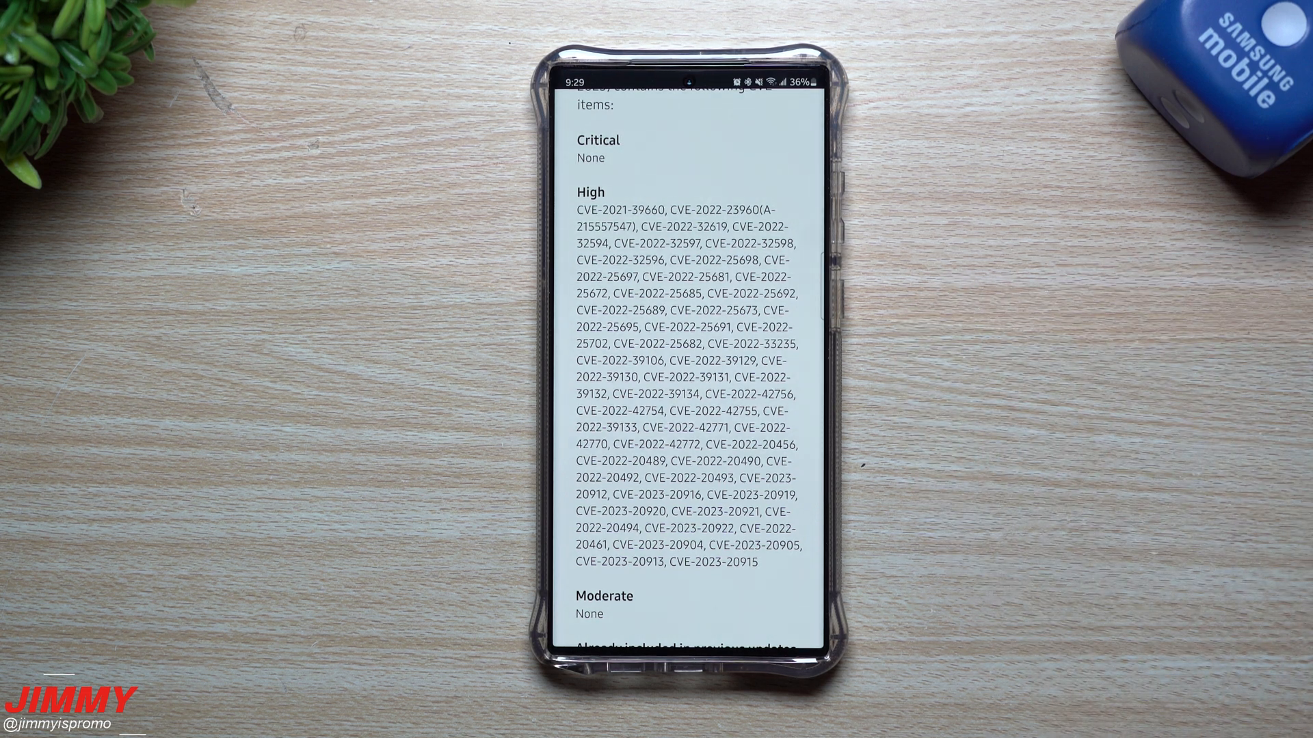
{"action": "scroll", "scroll_direction": "down", "scroll_amount": 3}
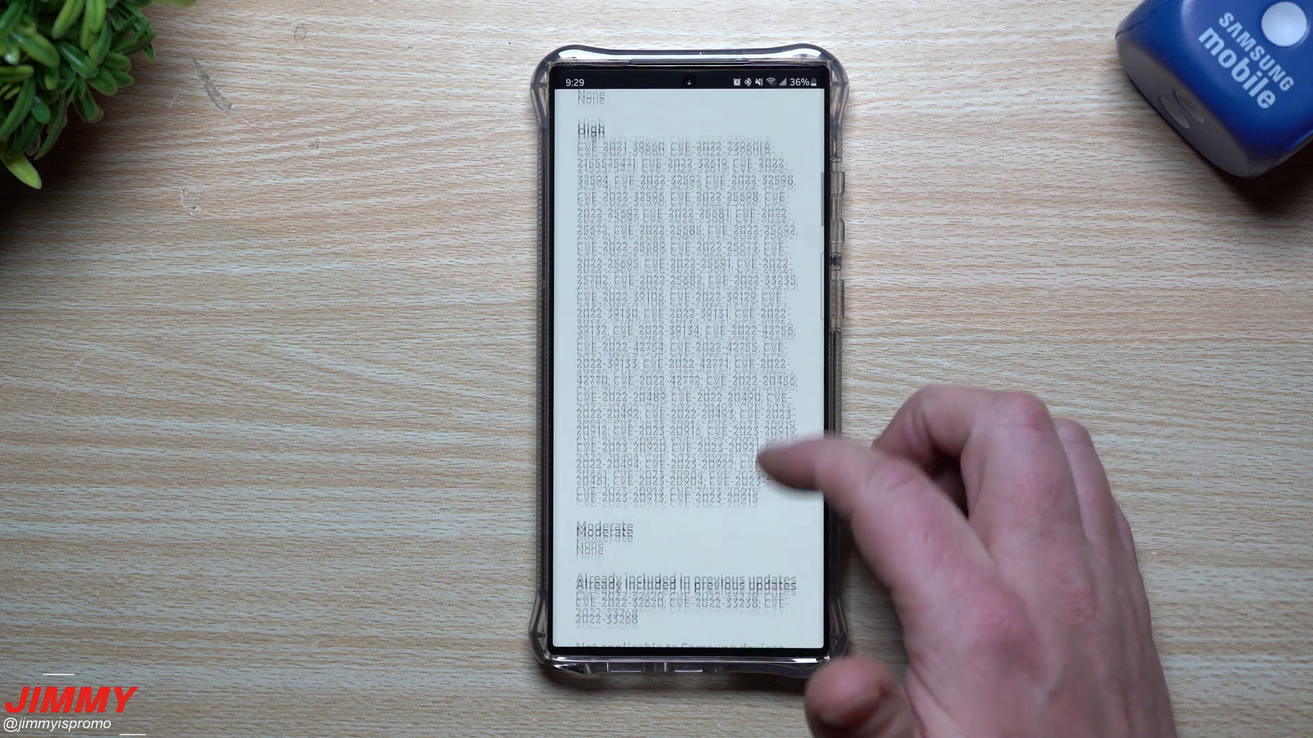
{"action": "scroll", "scroll_direction": "down", "scroll_amount": 3}
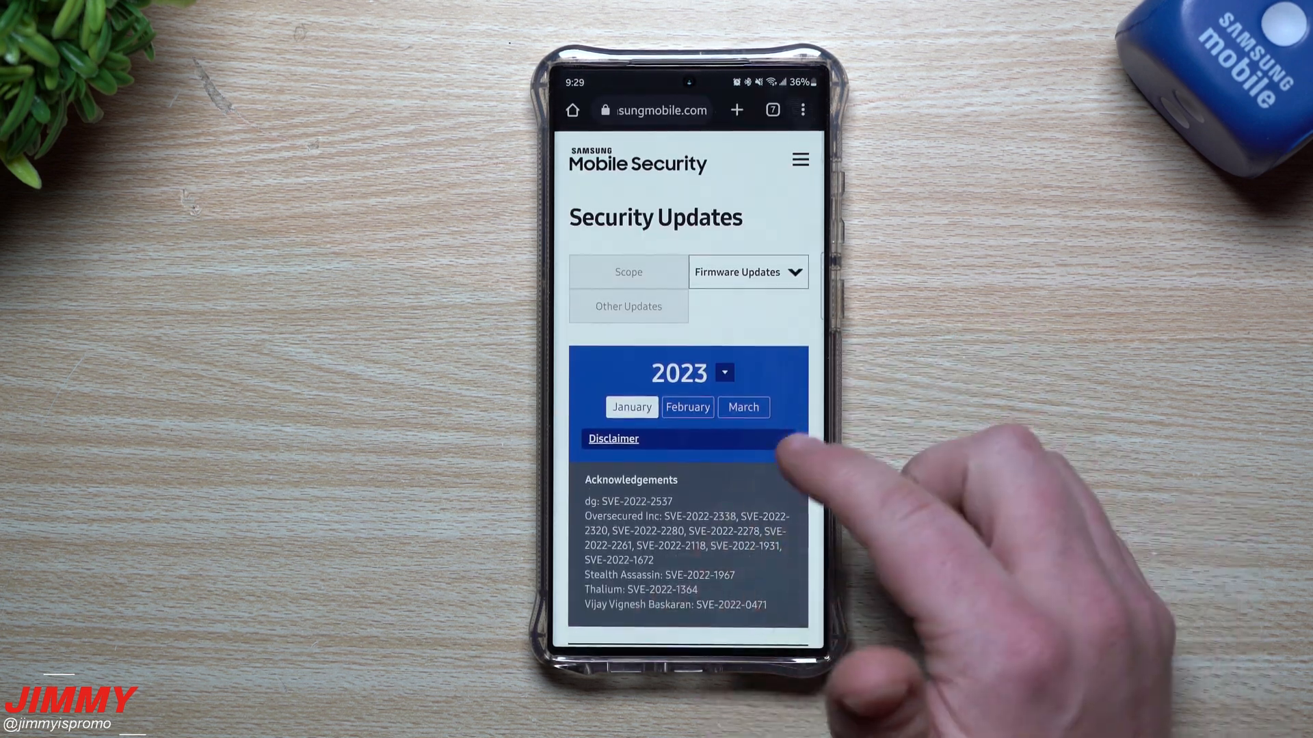
Expand SMR-FEB-2023 and scroll through its critical and high CVE lists.
{"action": "left_click", "coordinate": [686, 407]}
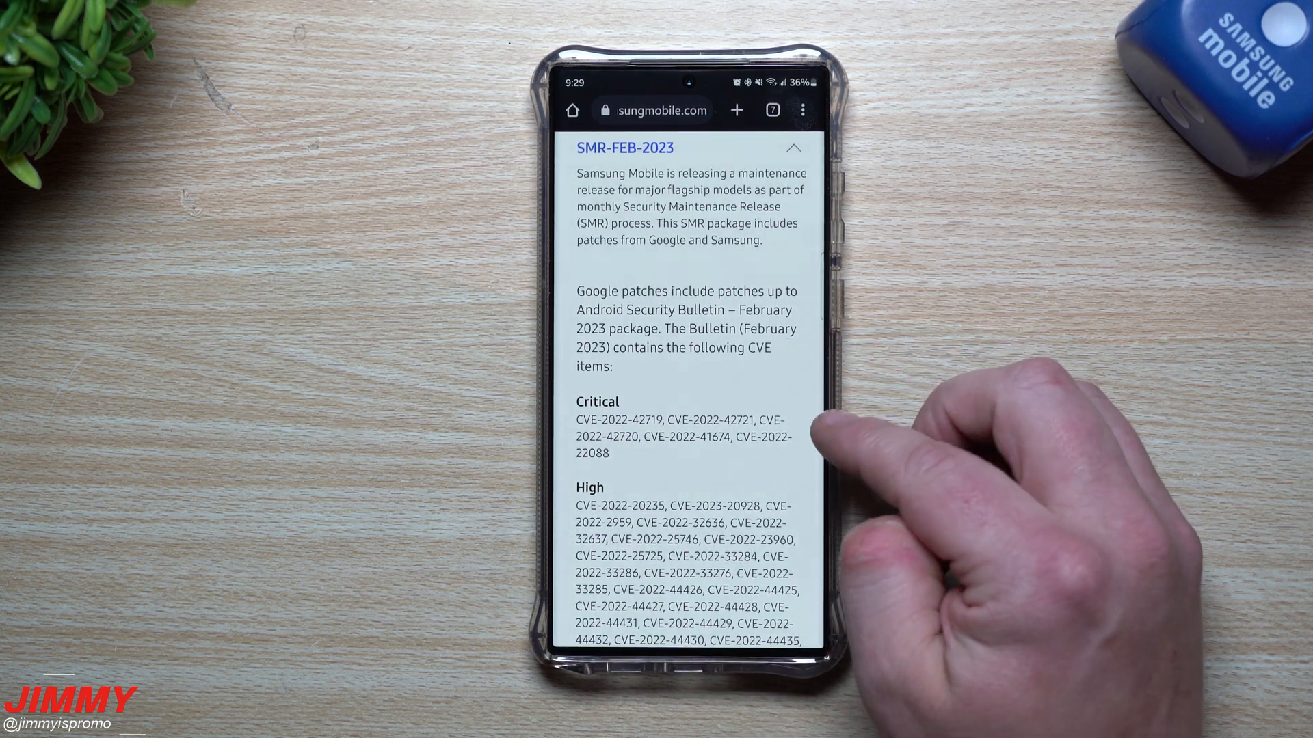
{"action": "mouse_move", "coordinate": [771, 511]}
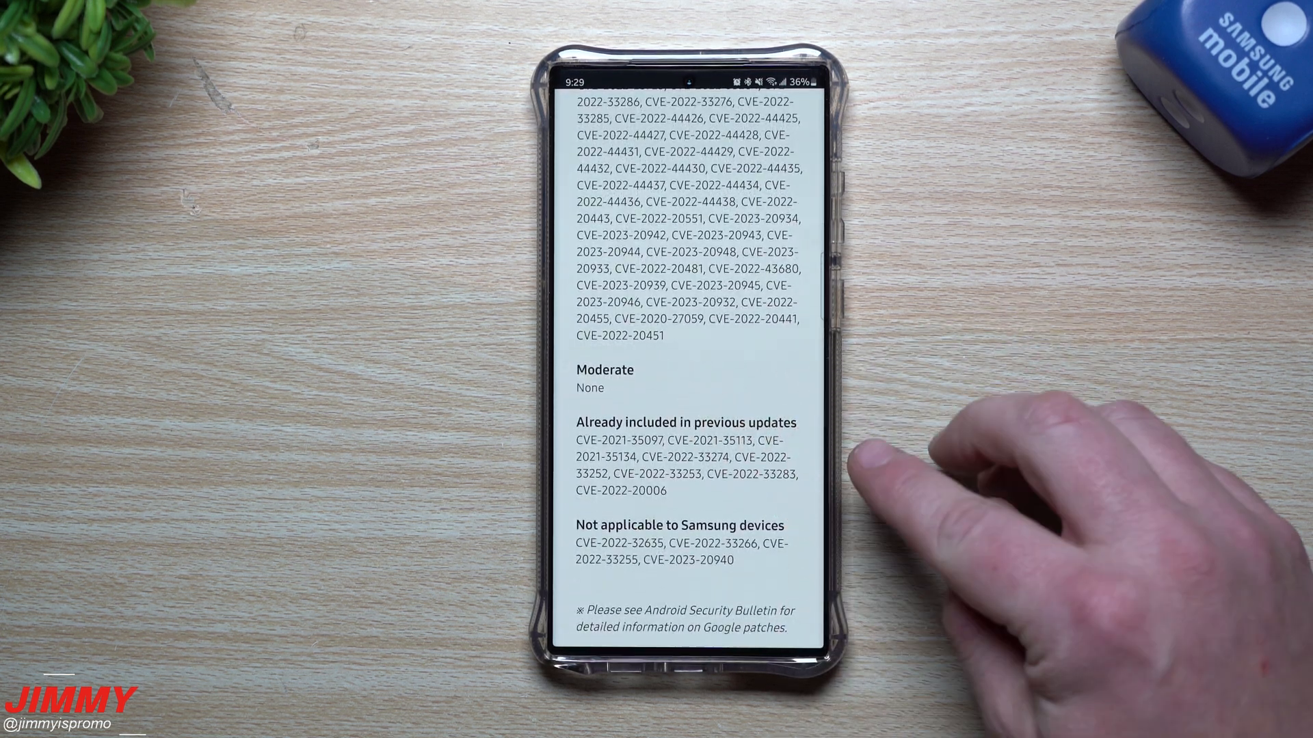
{"action": "scroll", "scroll_direction": "down", "scroll_amount": 3}
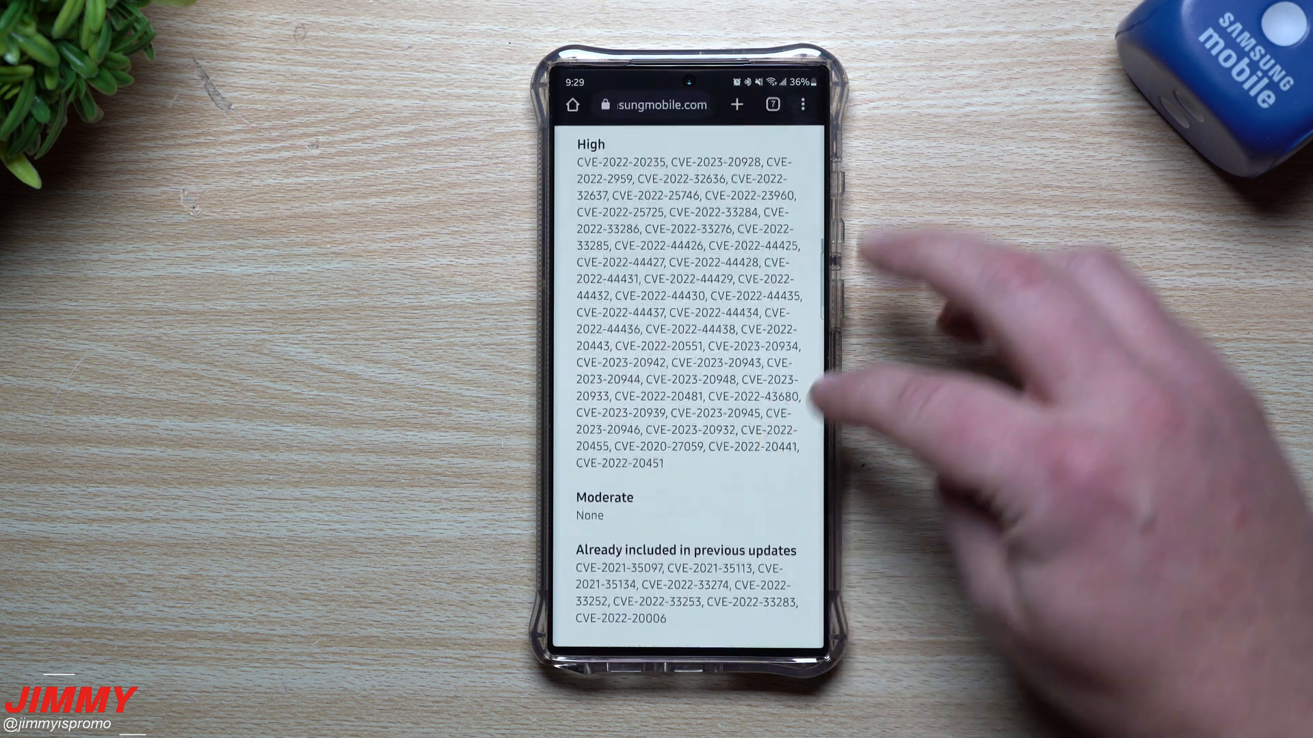
{"action": "scroll", "scroll_direction": "down", "scroll_amount": 3}
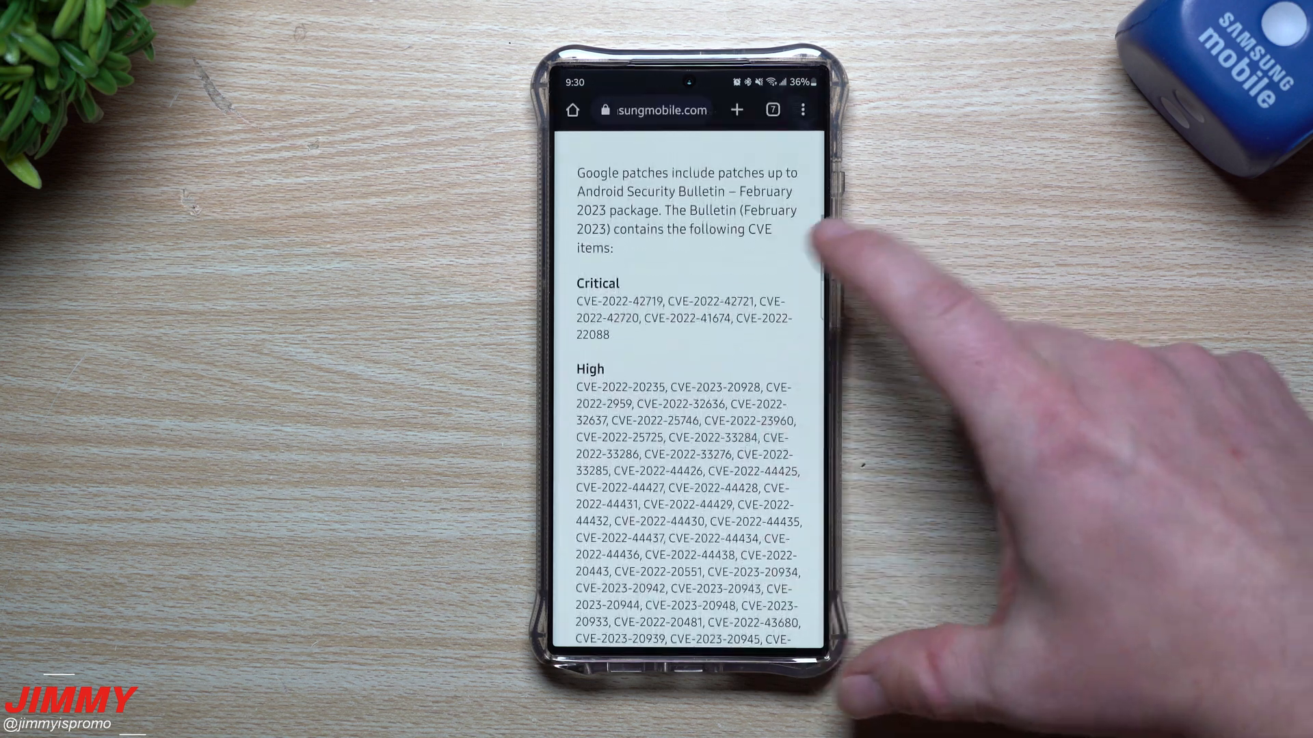
Scroll through February 2023's Samsung vulnerability entries, including Phone and Contacts flaws.
{"action": "scroll", "scroll_direction": "down", "scroll_amount": 3}
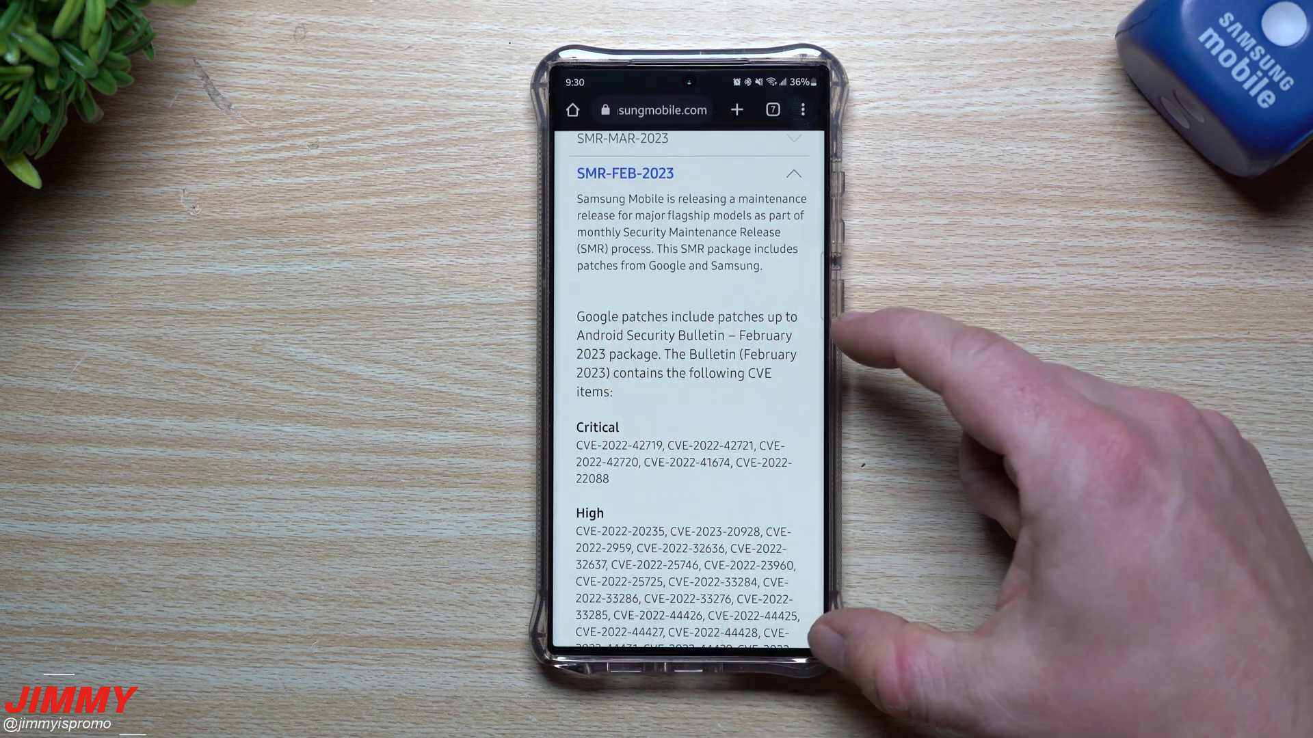
{"action": "scroll", "scroll_direction": "down", "scroll_amount": 3}
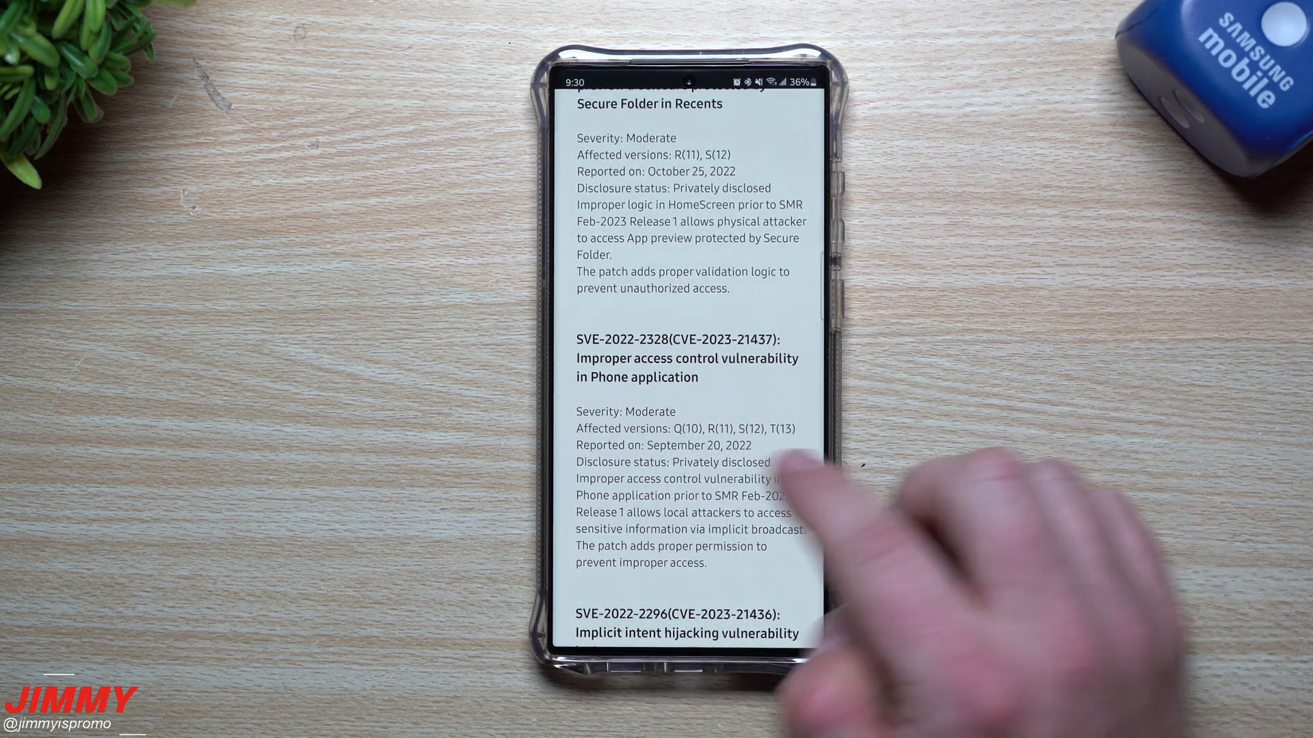
{"action": "scroll", "scroll_direction": "down", "scroll_amount": 3}
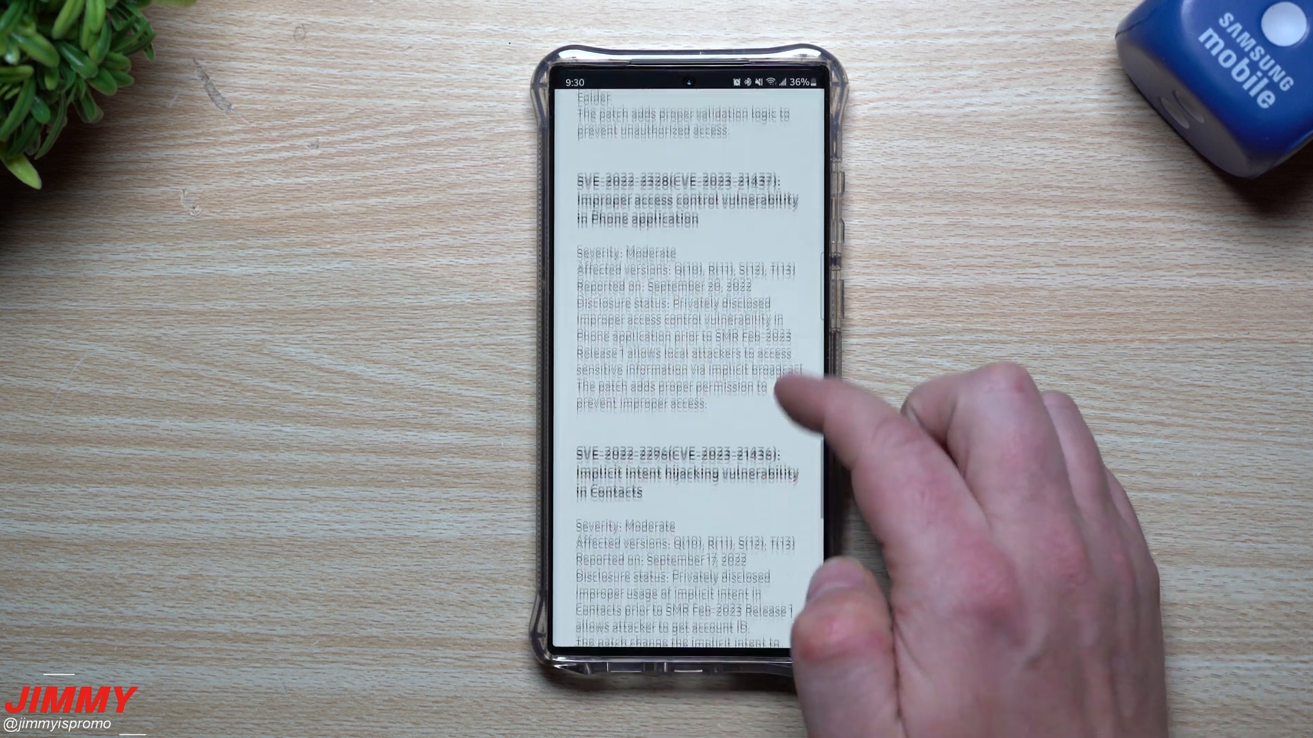
{"action": "scroll", "scroll_direction": "down", "scroll_amount": 3}
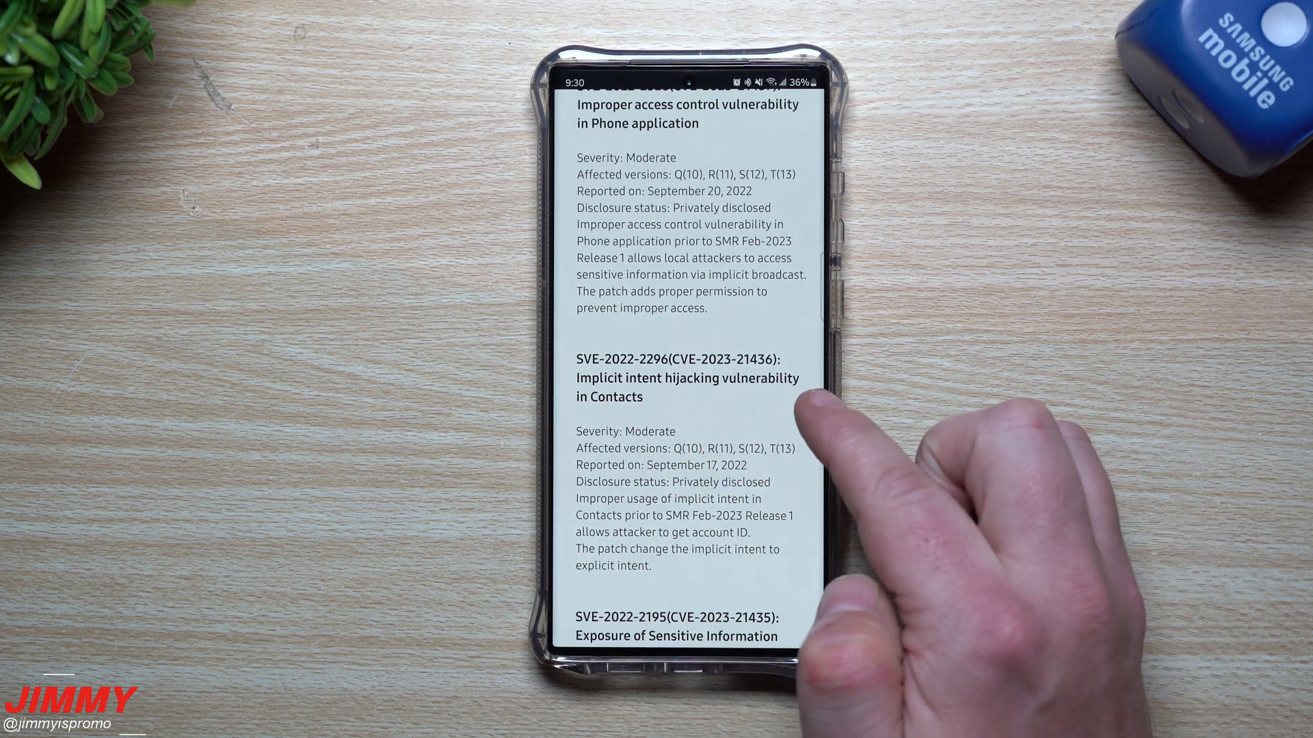
{"action": "scroll", "scroll_direction": "down", "scroll_amount": 3}
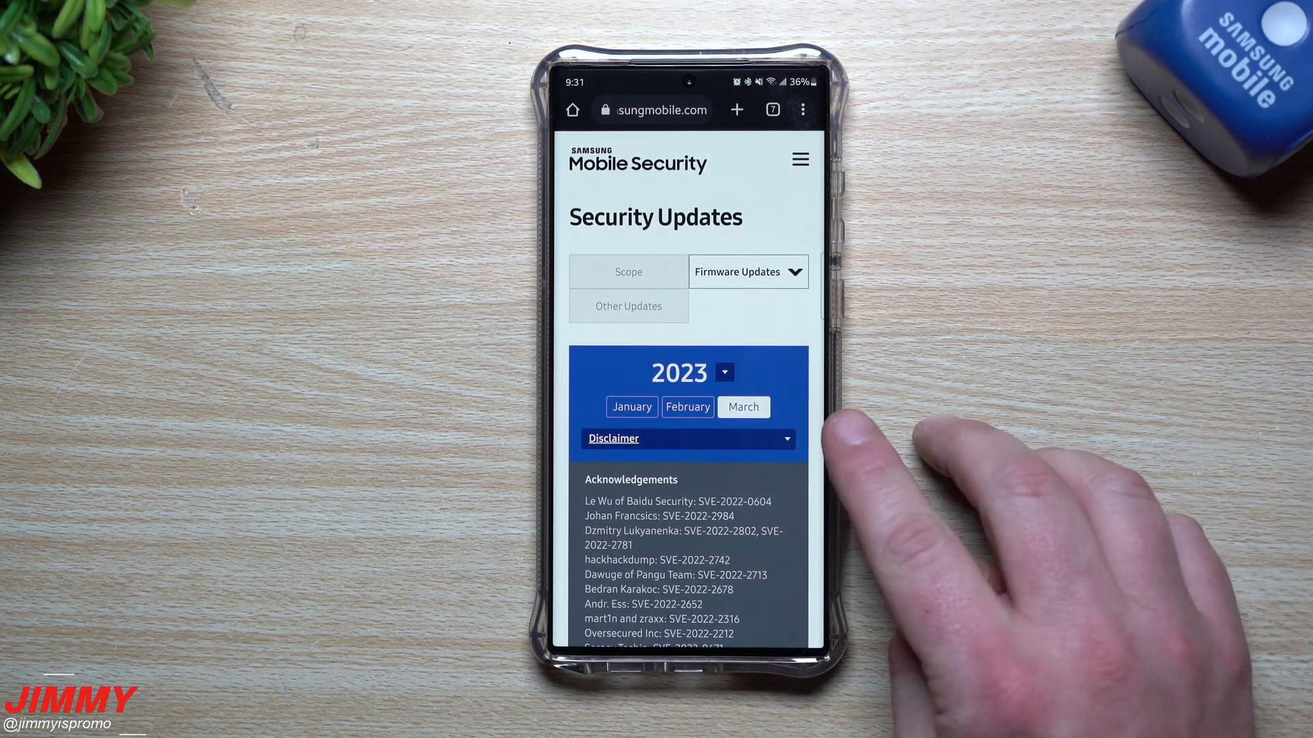
{"action": "scroll", "scroll_direction": "down", "scroll_amount": 3}
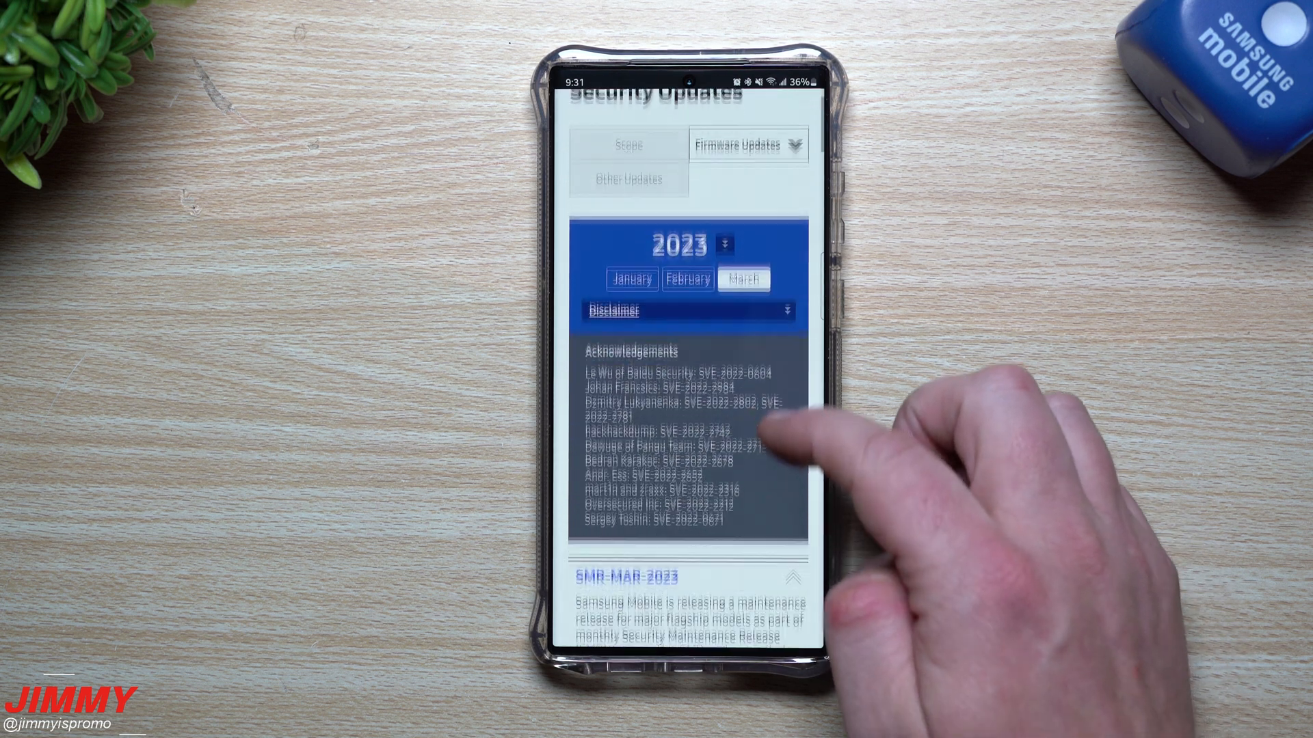
{"action": "scroll", "scroll_direction": "down", "scroll_amount": 3}
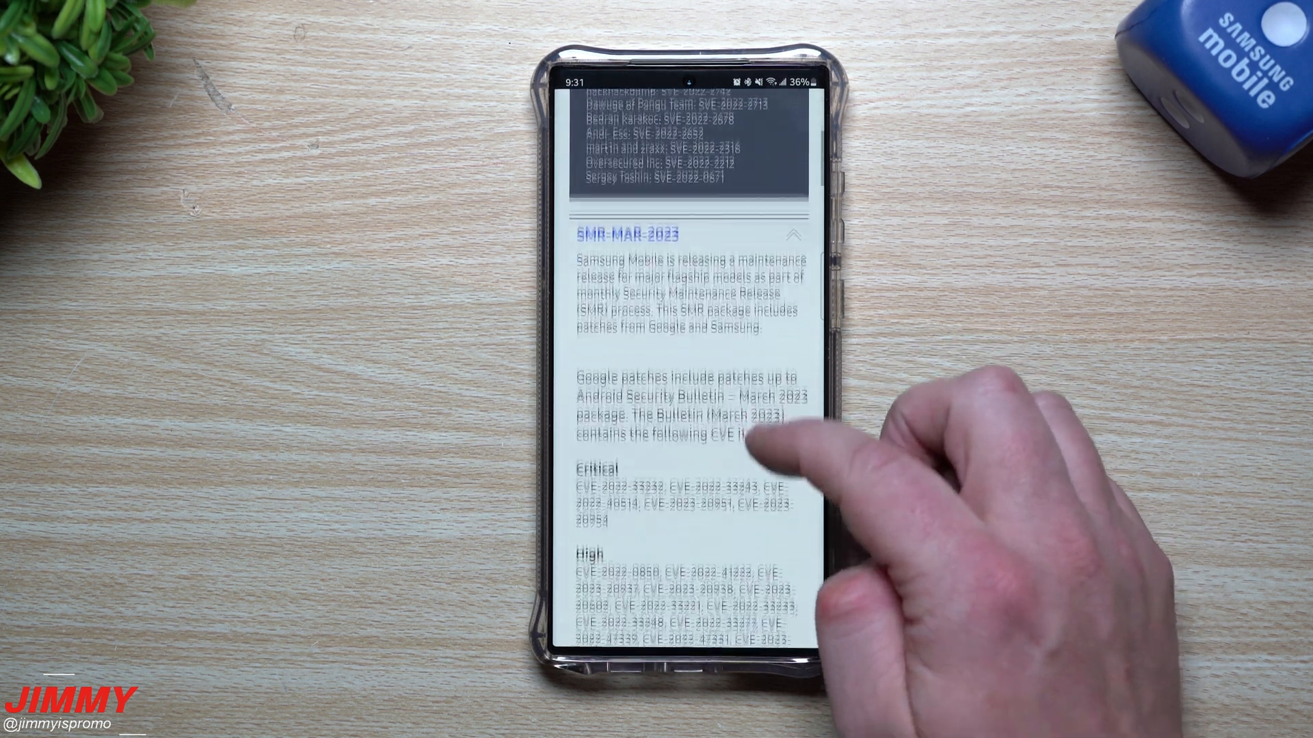
{"action": "scroll", "scroll_direction": "down", "scroll_amount": 3}
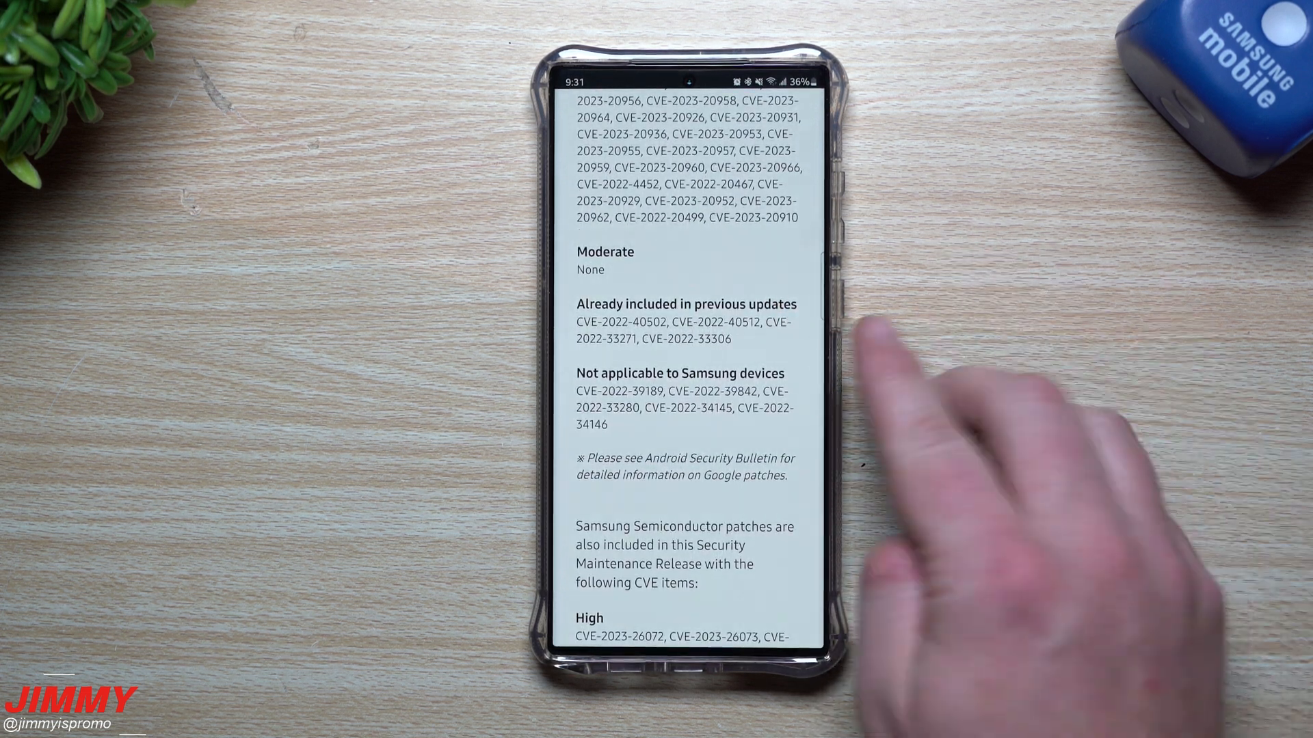
{"action": "scroll", "scroll_direction": "down", "scroll_amount": 3}
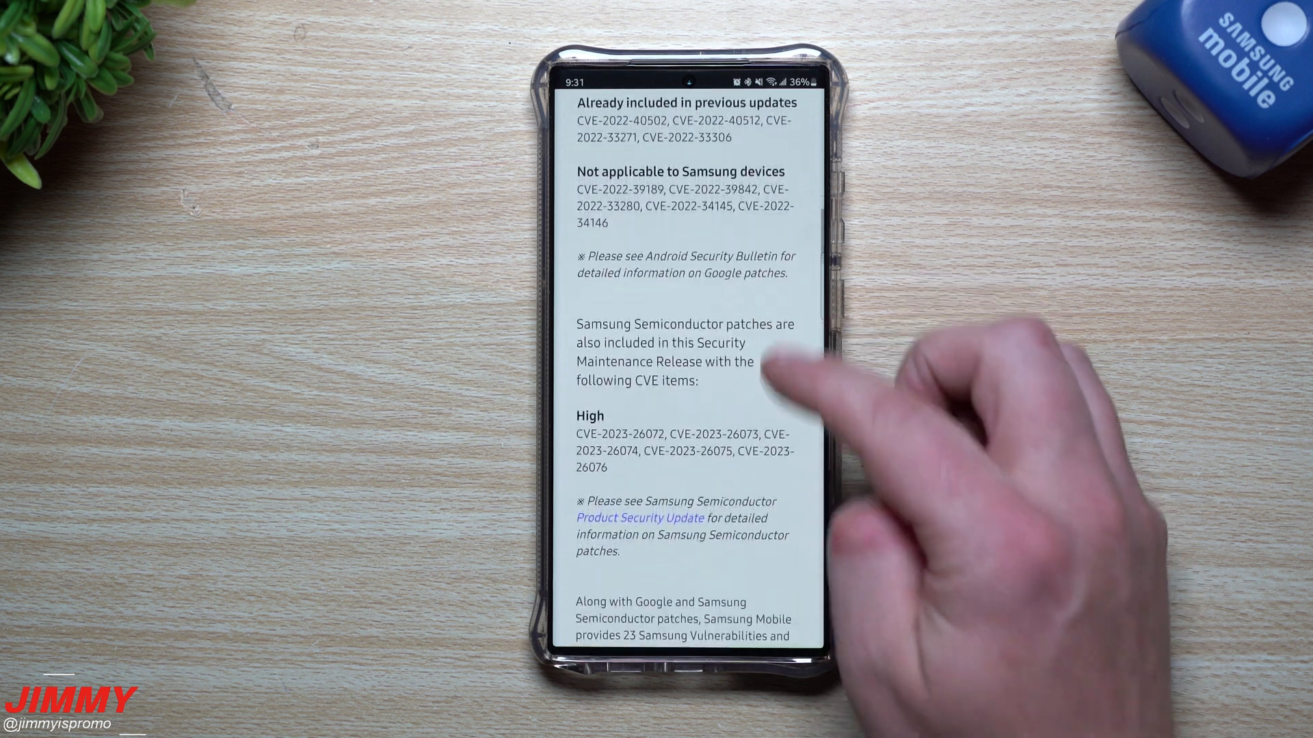
{"action": "scroll", "scroll_direction": "down", "scroll_amount": 3}
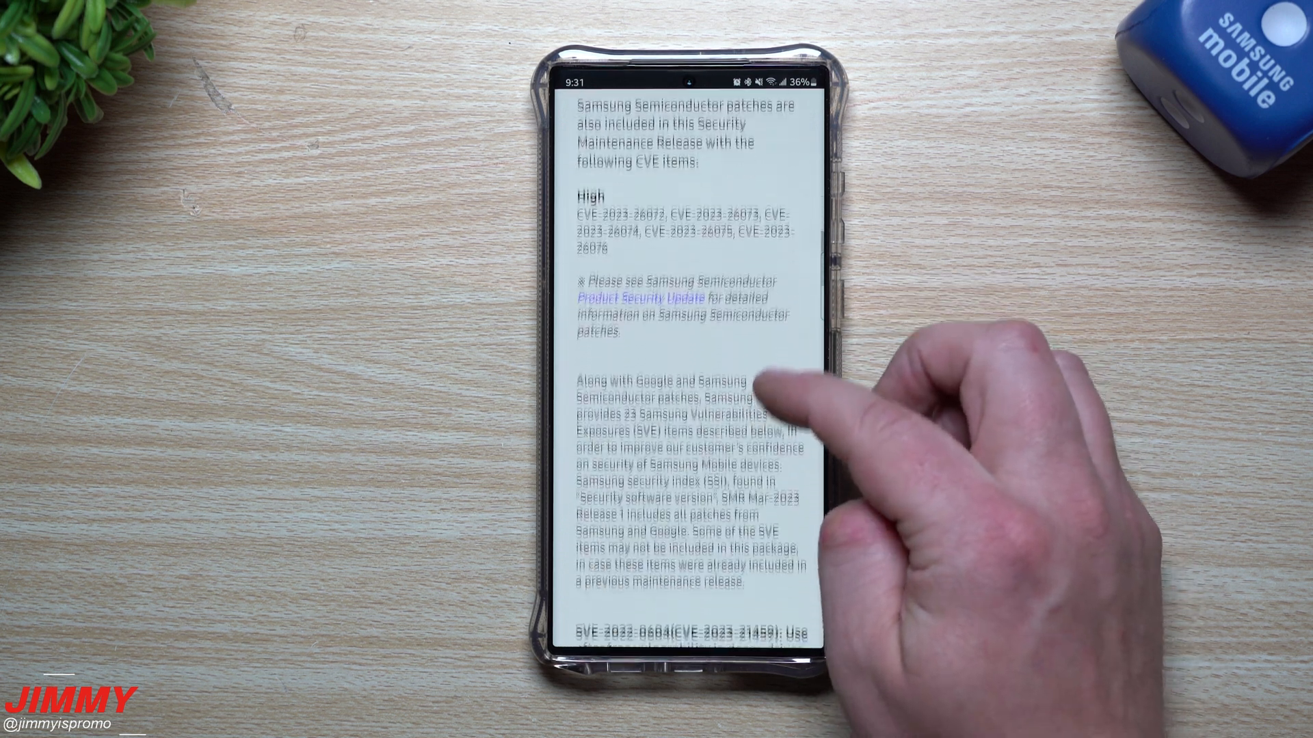
{"action": "scroll", "scroll_direction": "down", "scroll_amount": 3}
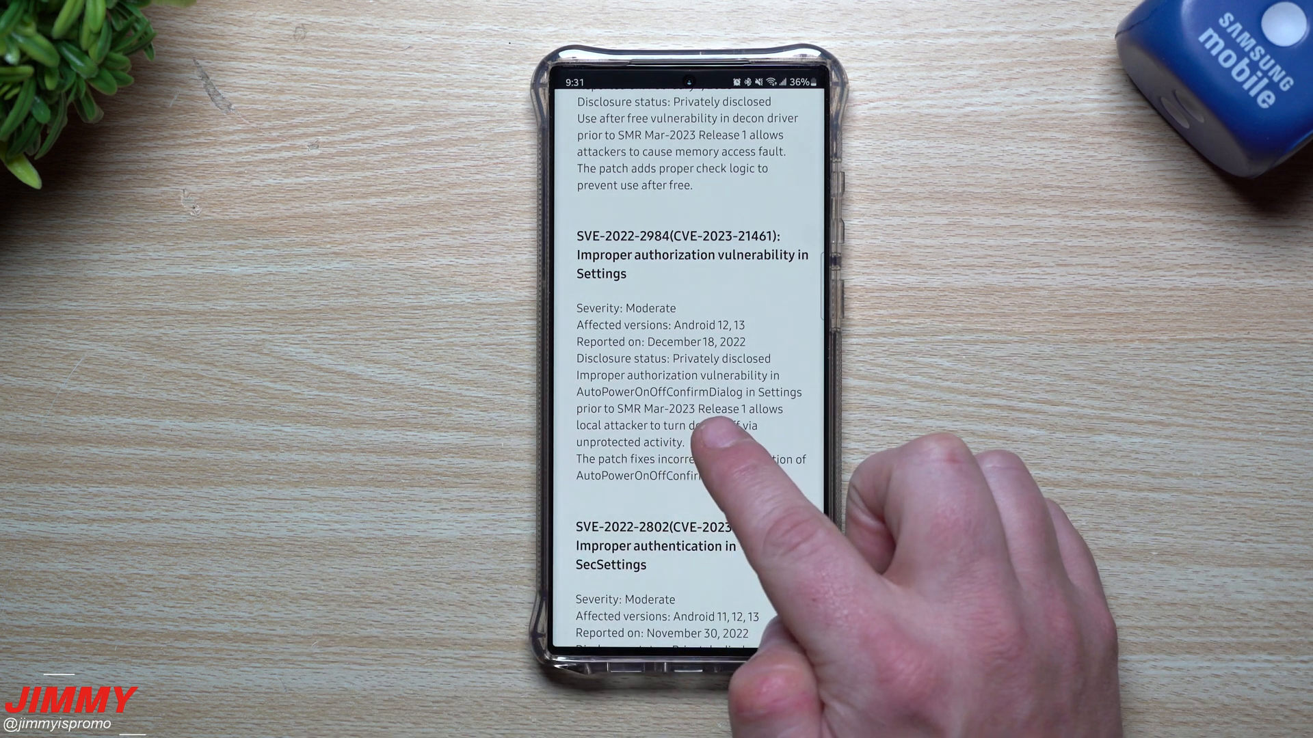
{"action": "mouse_move", "coordinate": [679, 377]}
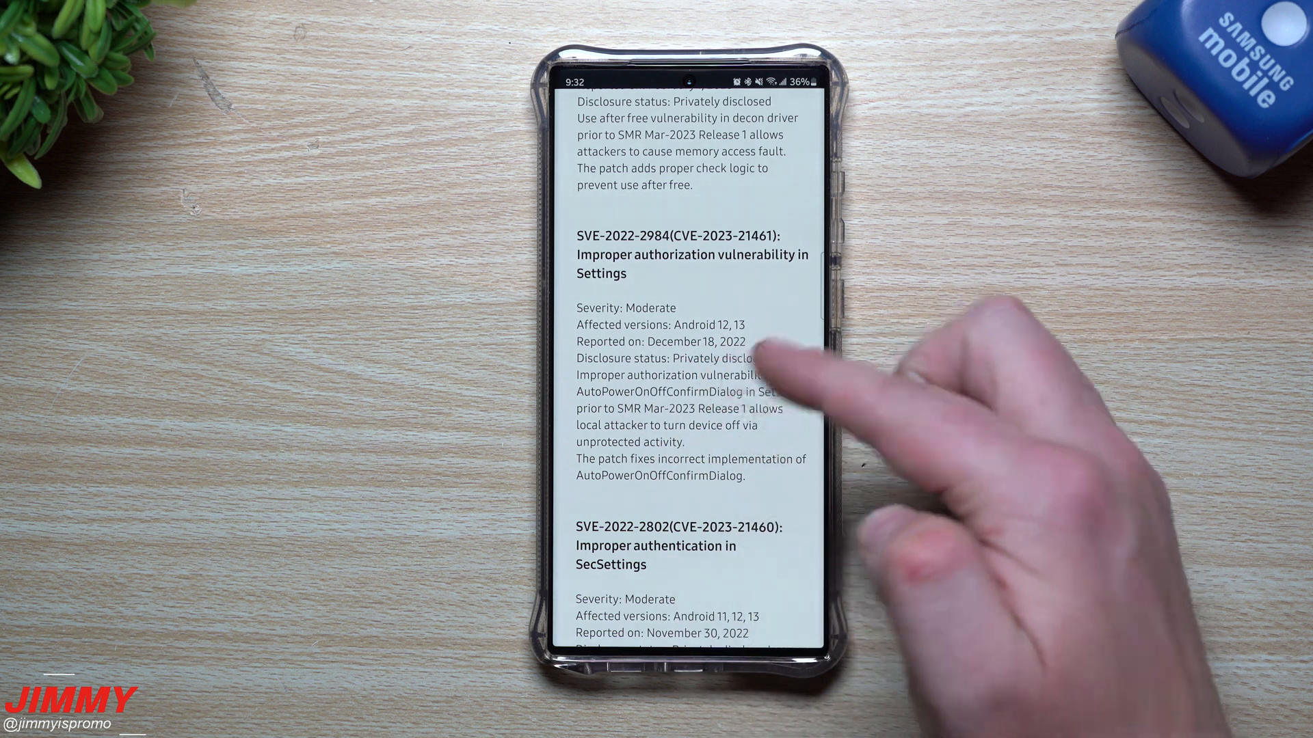
{"action": "scroll", "scroll_direction": "down", "scroll_amount": 3}
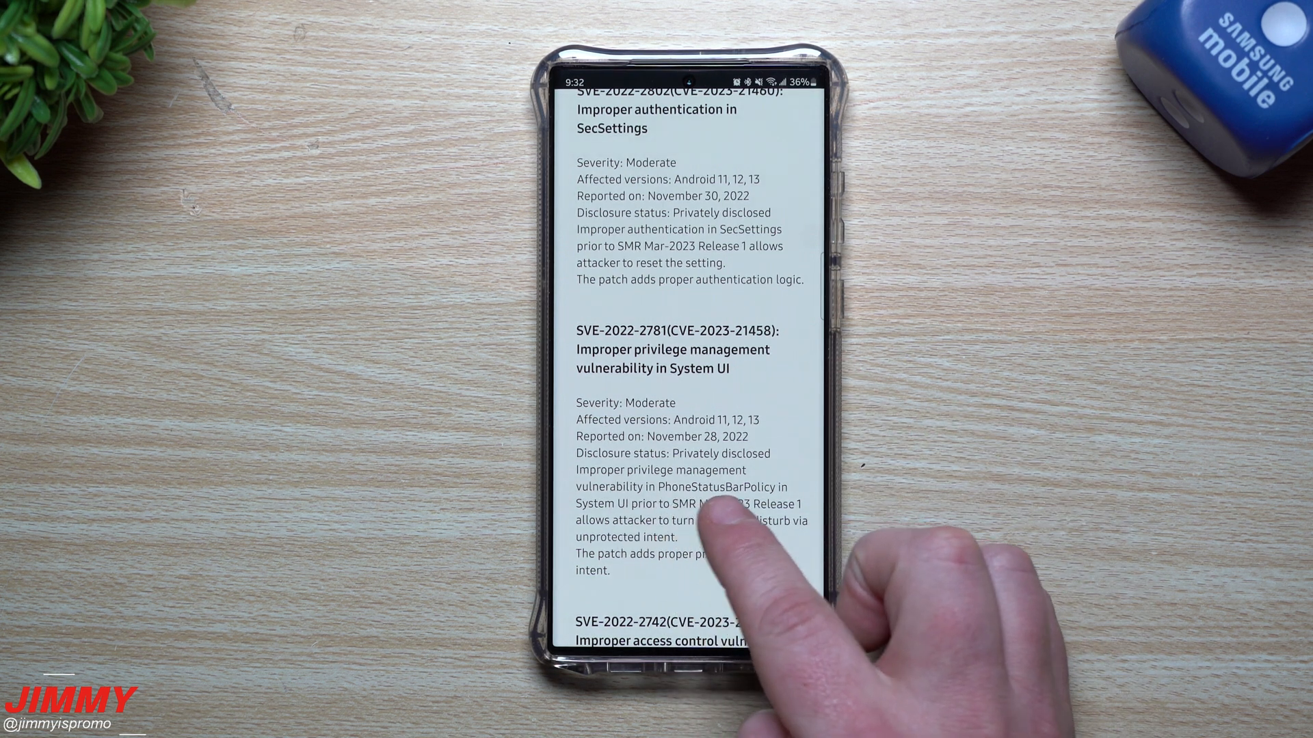
{"action": "scroll", "scroll_direction": "down", "scroll_amount": 3}
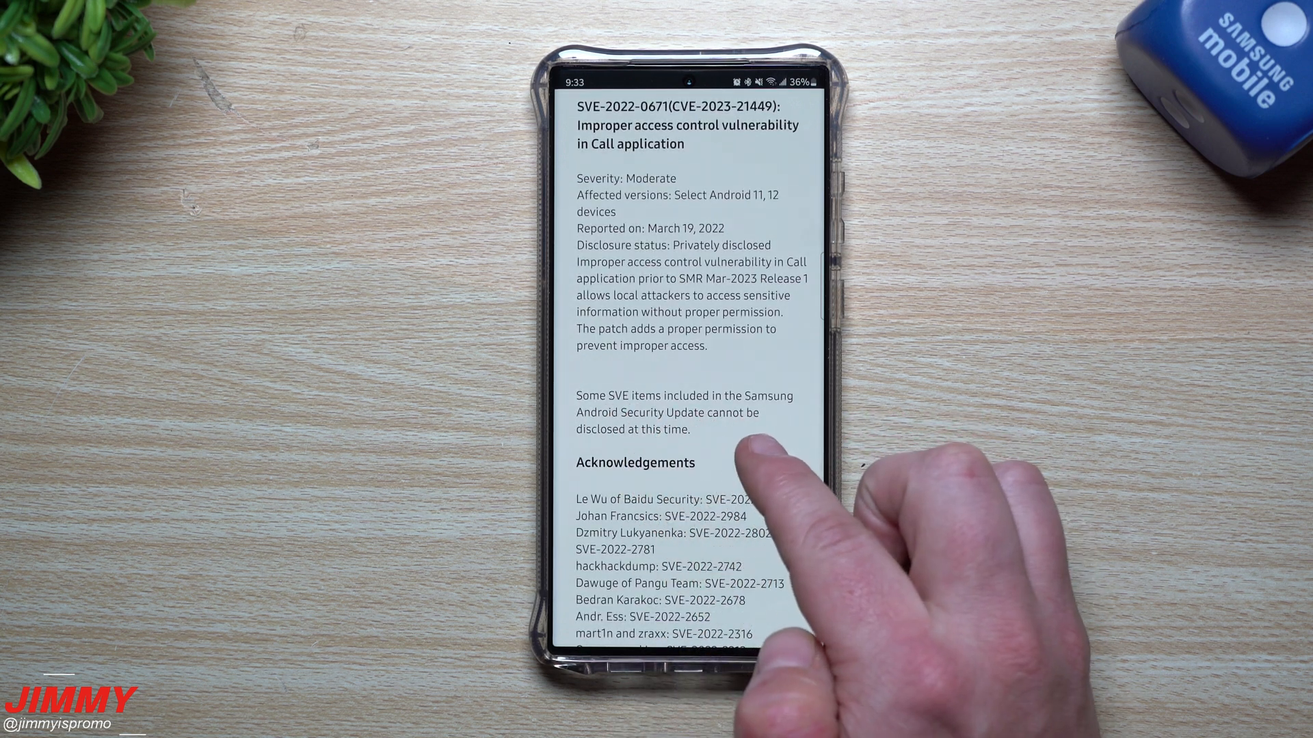
{"action": "scroll", "scroll_direction": "down", "scroll_amount": 3}
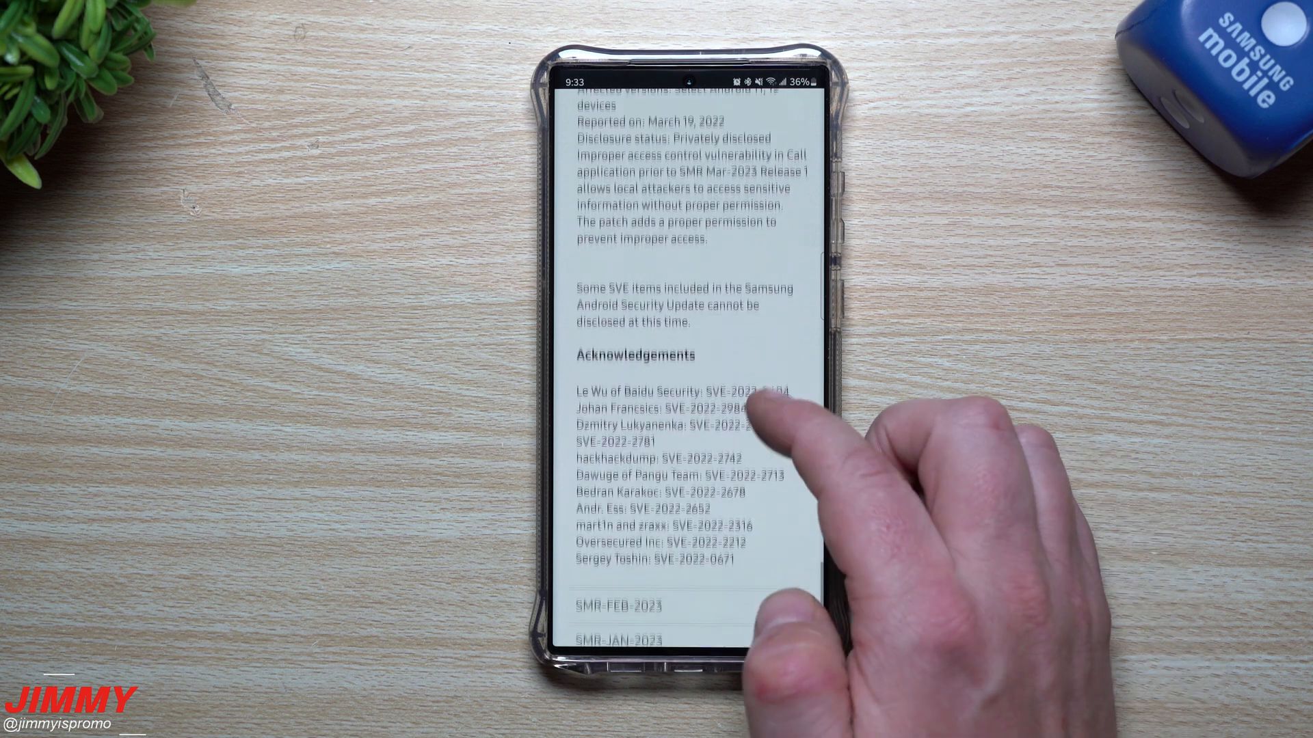
{"action": "scroll", "scroll_direction": "down", "scroll_amount": 3}
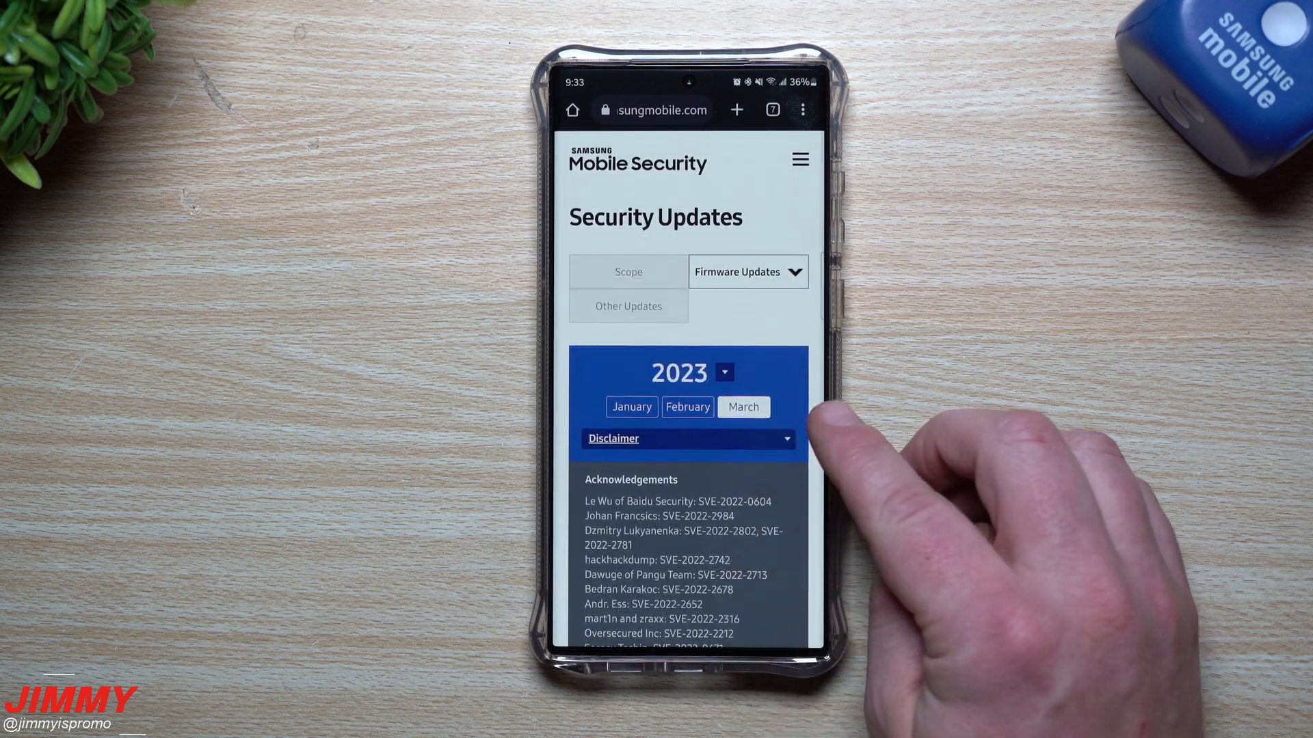
{"action": "scroll", "scroll_direction": "down", "scroll_amount": 3}
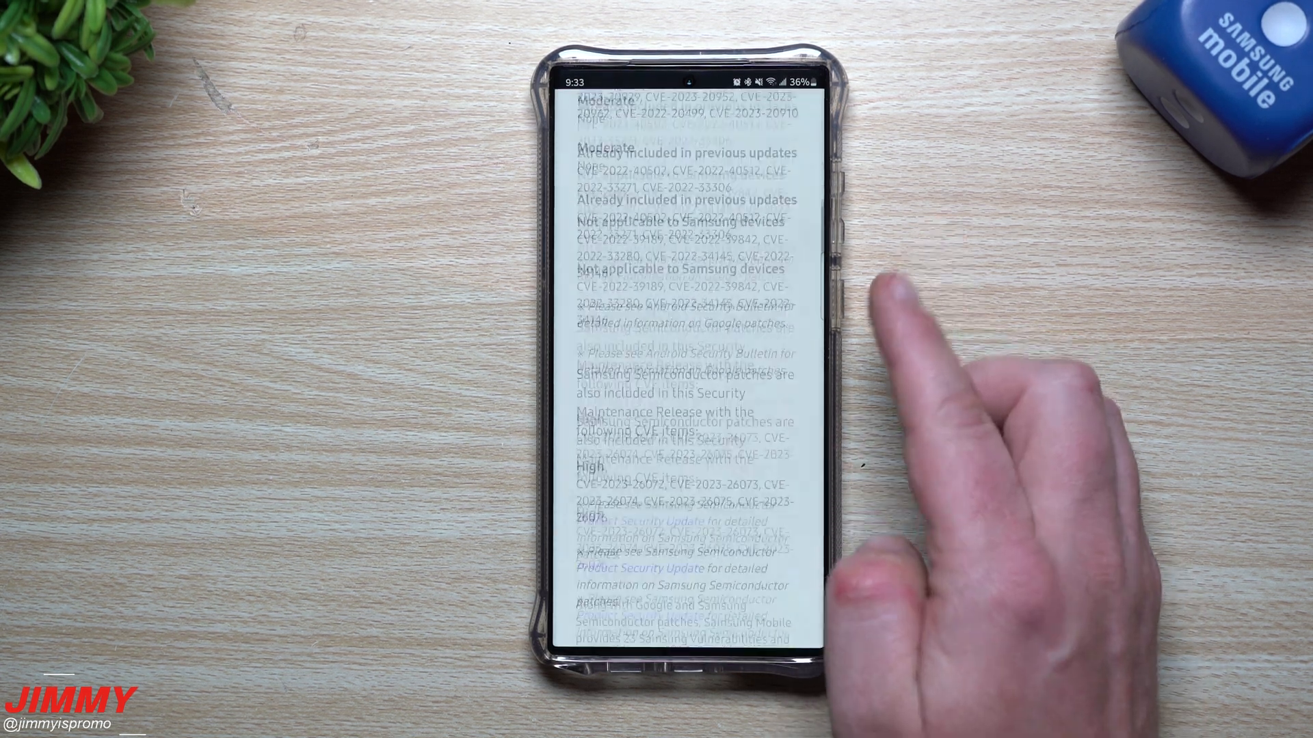
{"action": "scroll", "scroll_direction": "down", "scroll_amount": 3}
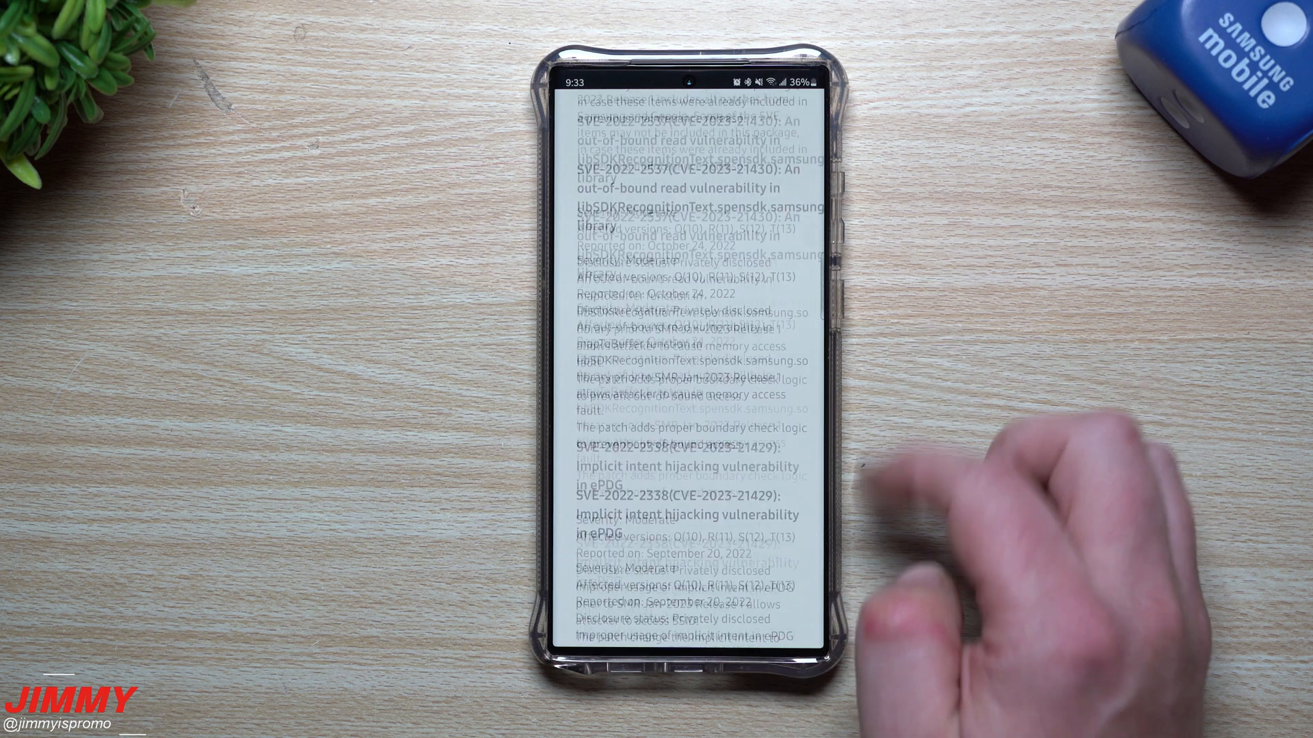
{"action": "scroll", "scroll_direction": "down", "scroll_amount": 3}
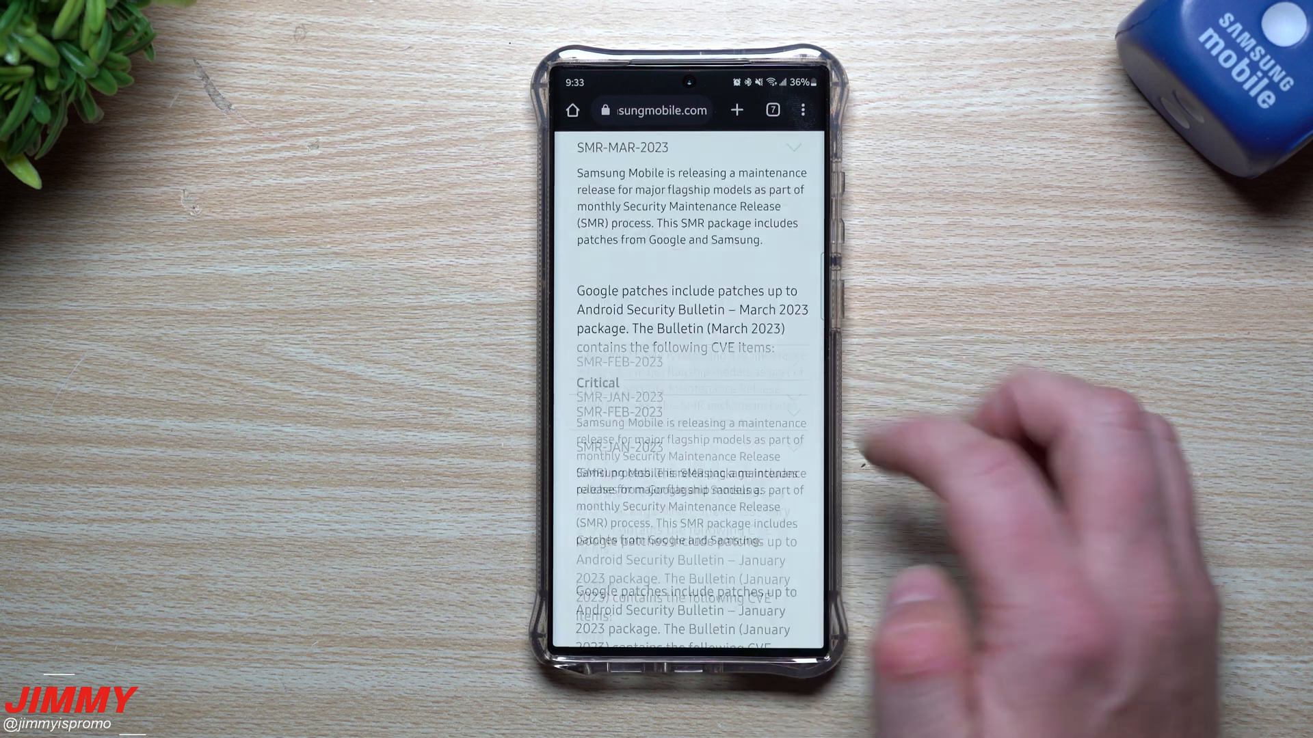
{"action": "left_click", "coordinate": [626, 146]}
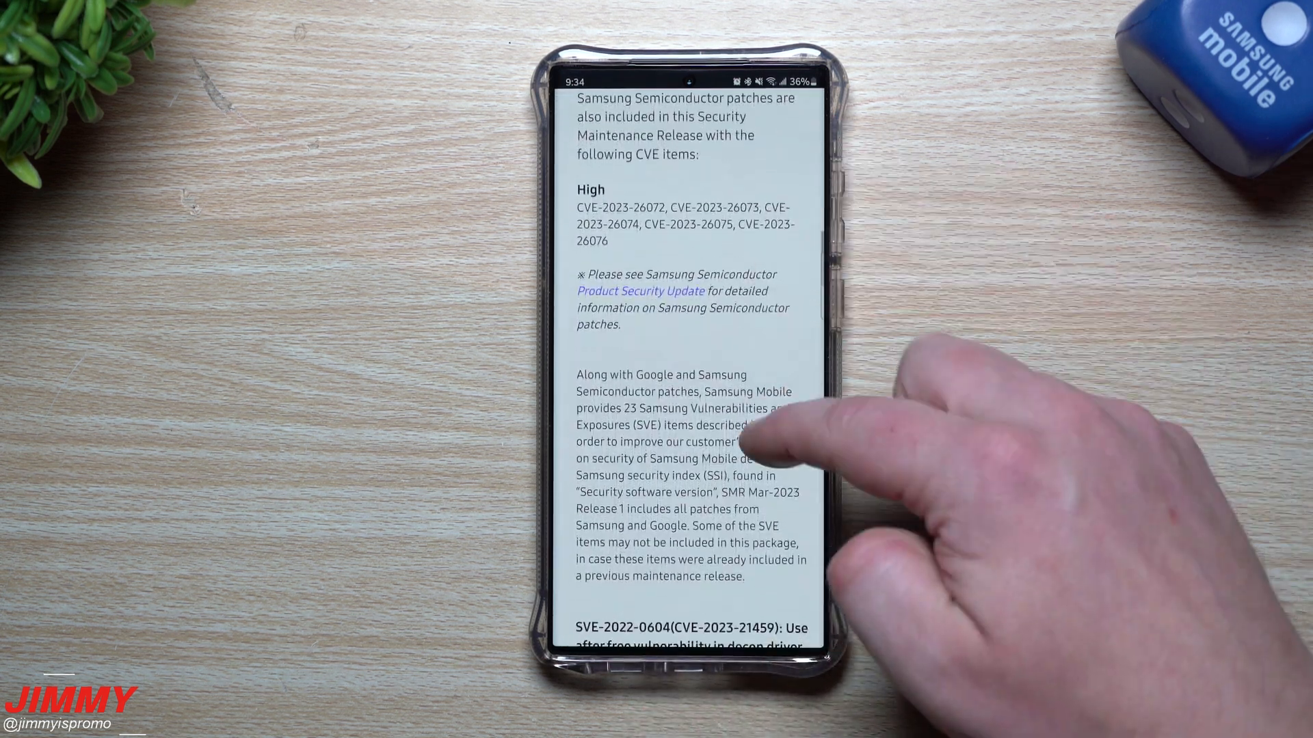
{"action": "scroll", "scroll_direction": "down", "scroll_amount": 3}
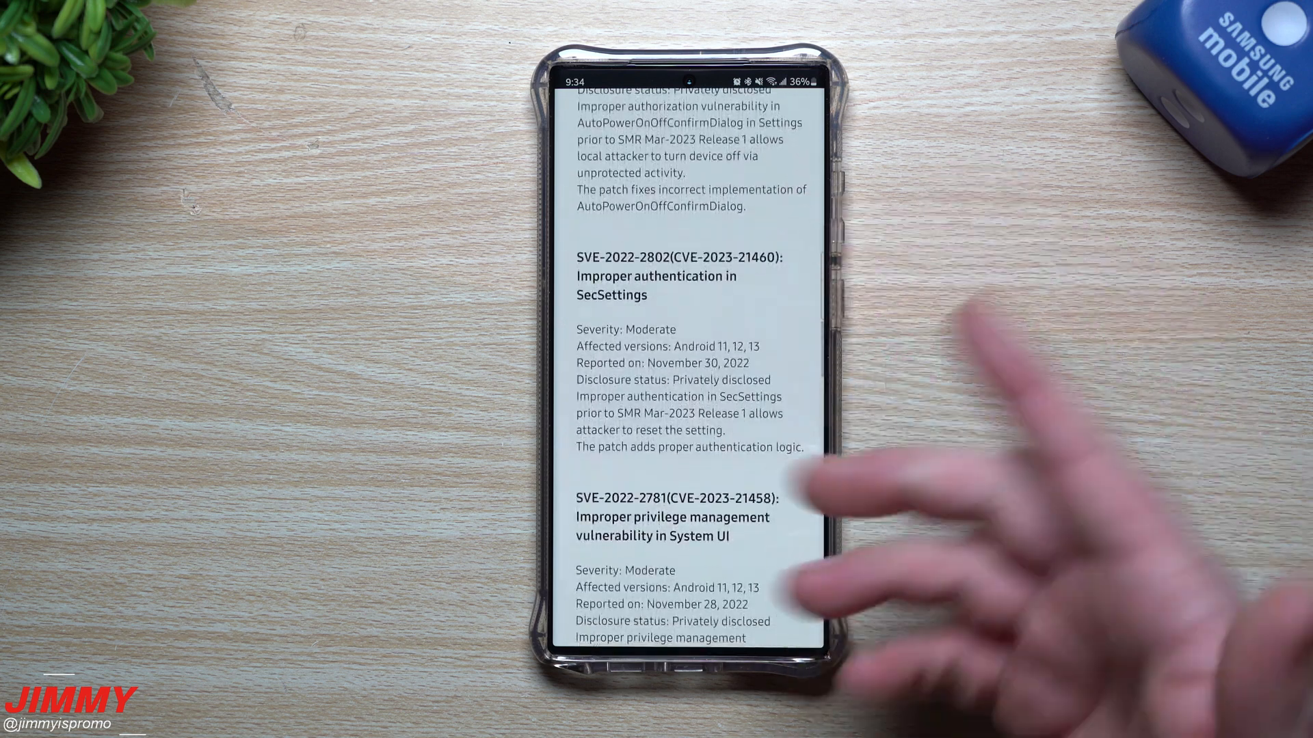
{"action": "scroll", "scroll_direction": "down", "scroll_amount": 3}
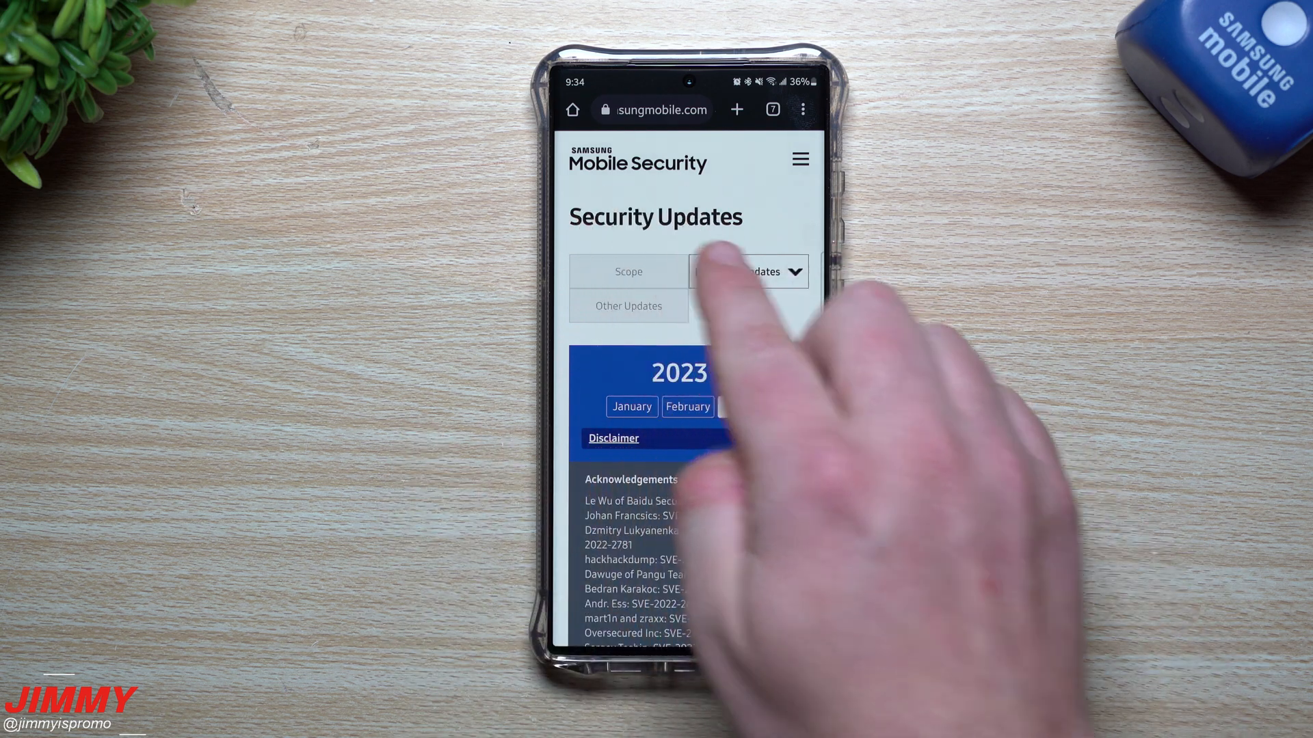
Scroll Software information to SMR Mar-2023 Release 1 and the March 1, 2023 patch level.
{"action": "scroll", "scroll_direction": "down", "scroll_amount": 3}
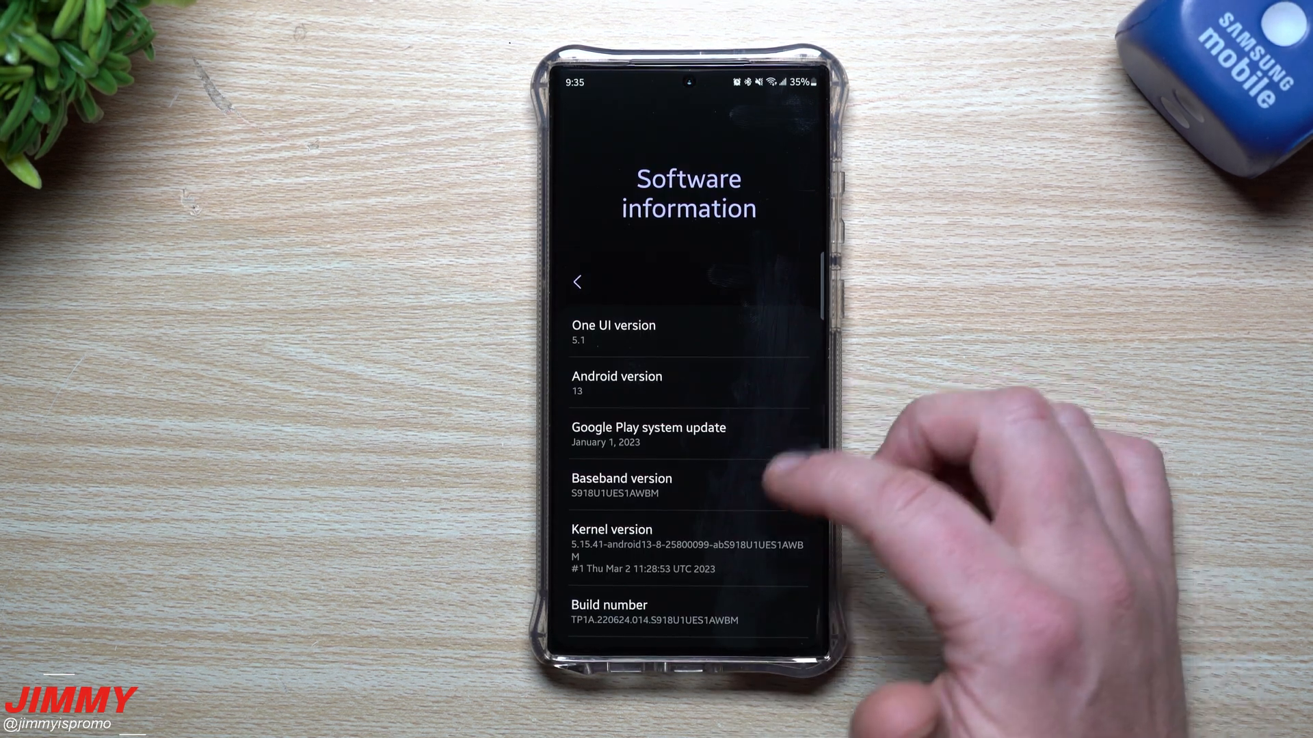
{"action": "scroll", "scroll_direction": "down", "scroll_amount": 3}
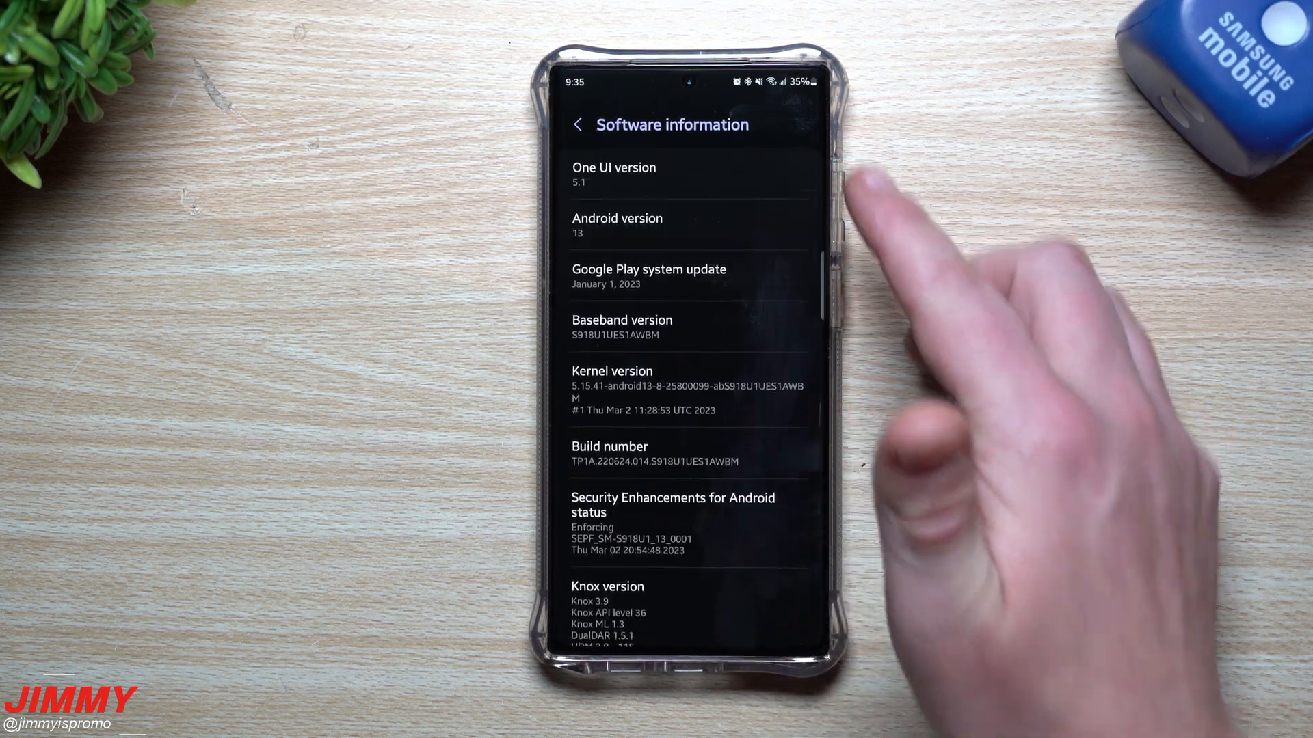
{"action": "scroll", "scroll_direction": "down", "scroll_amount": 3}
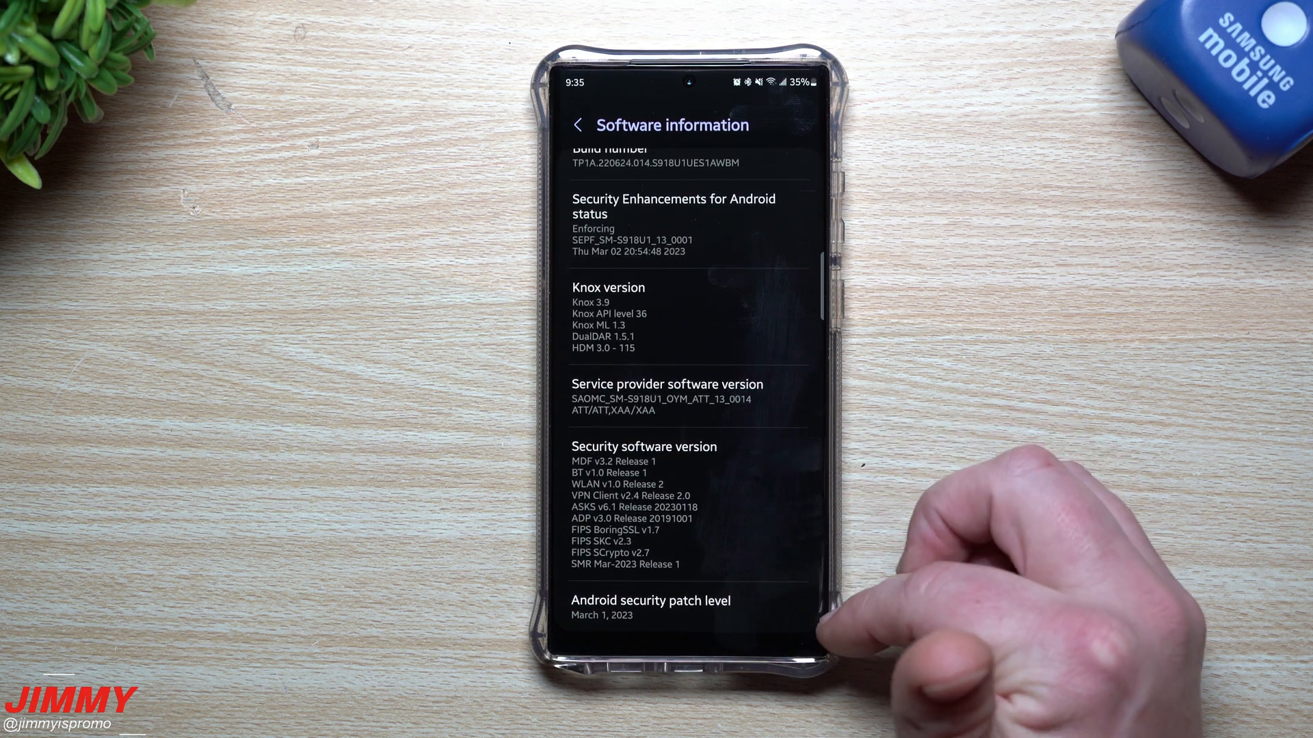